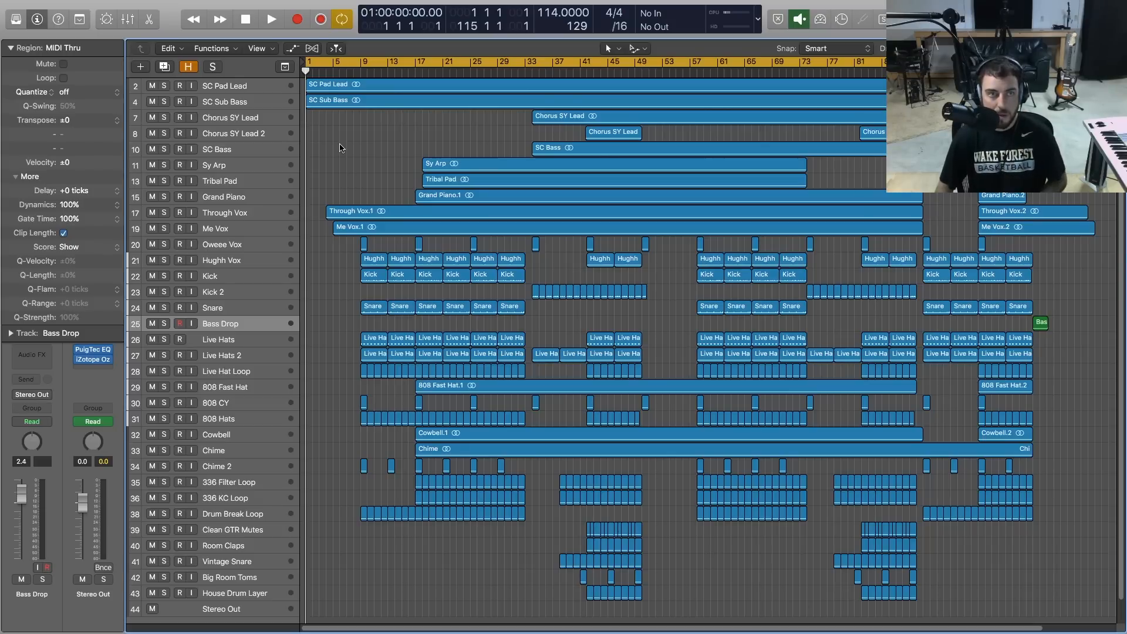
{"action": "mouse_move", "coordinate": [360, 145]}
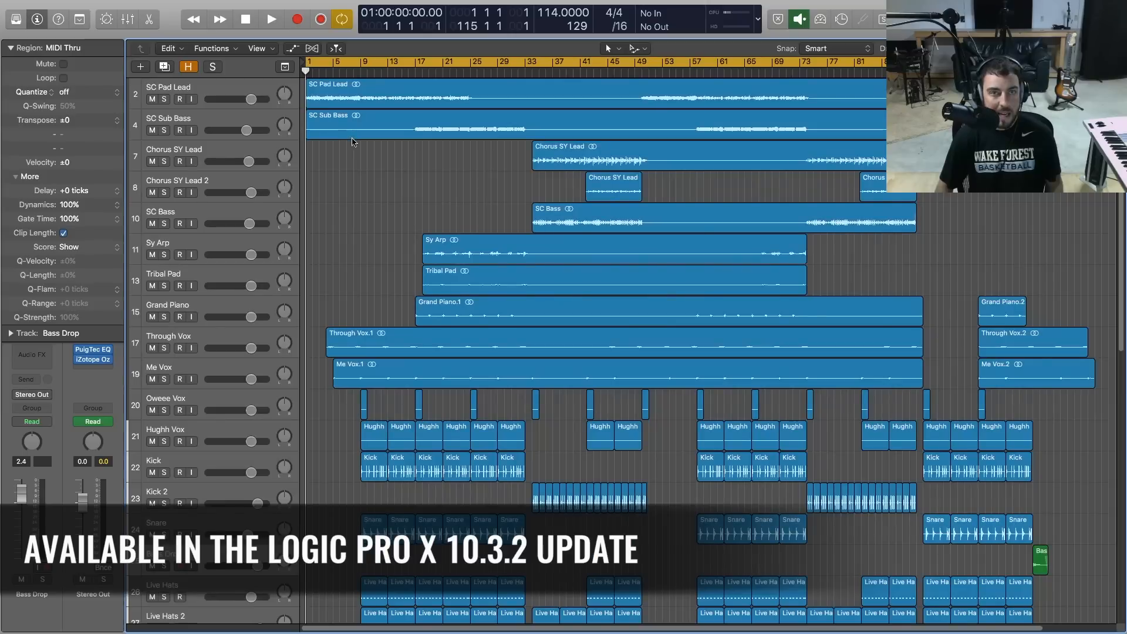
{"action": "mouse_move", "coordinate": [349, 189]}
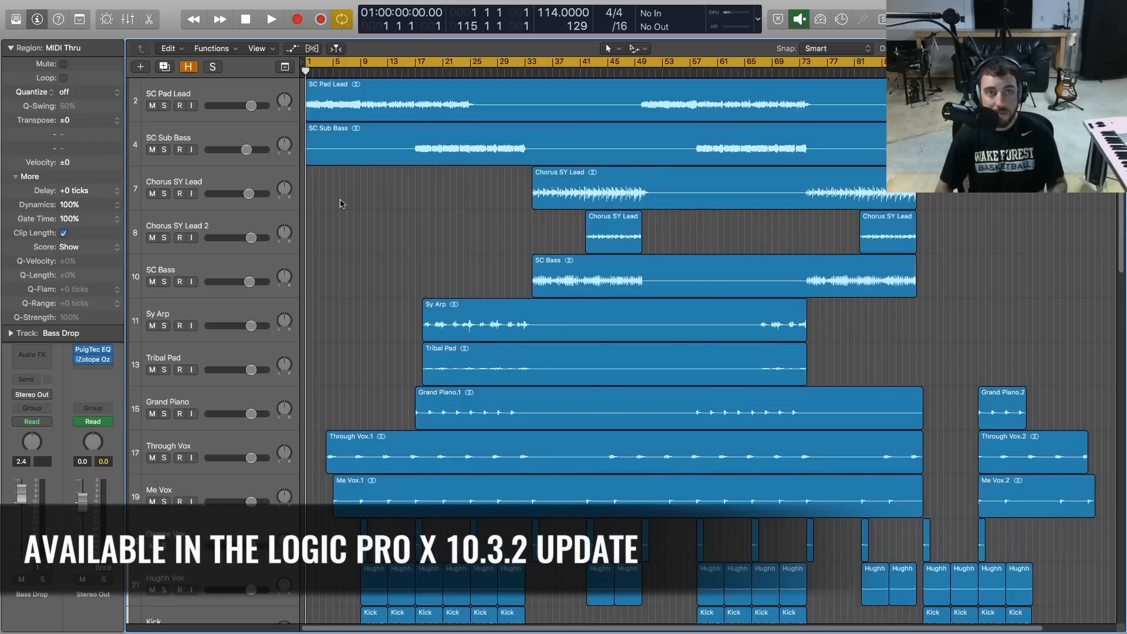
- Select the SC Pad Lead region to show it in the Region Inspector
{"action": "left_click", "coordinate": [180, 106]}
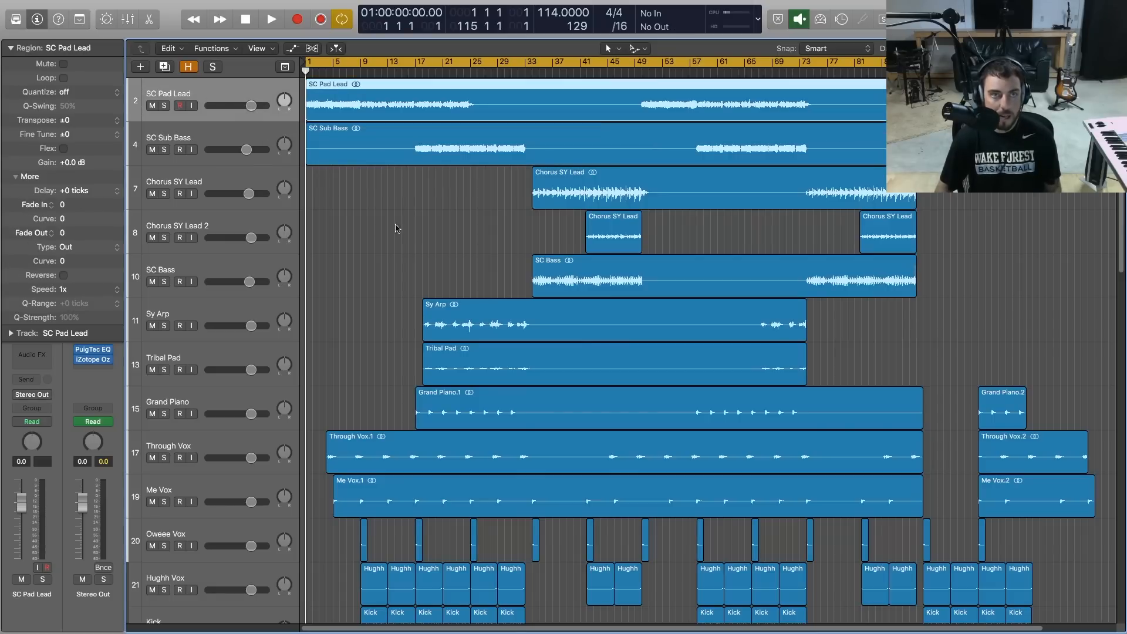
- Expand the Region Inspector's More settings and raise SC Pad Lead's Transpose to +12
{"action": "left_click", "coordinate": [8, 47]}
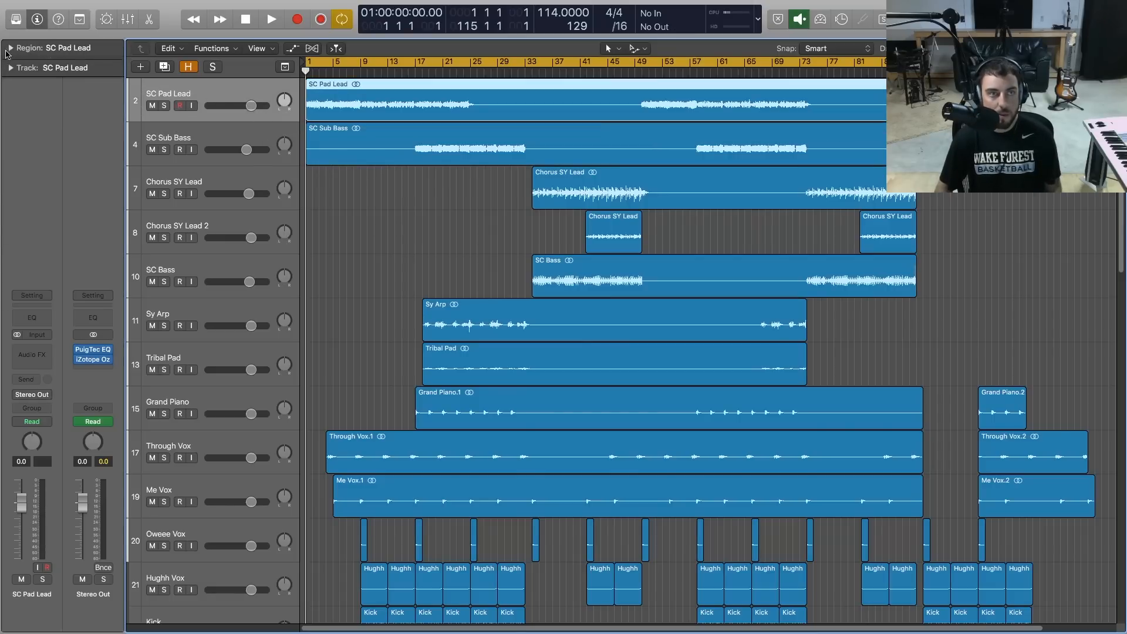
{"action": "left_click", "coordinate": [9, 49]}
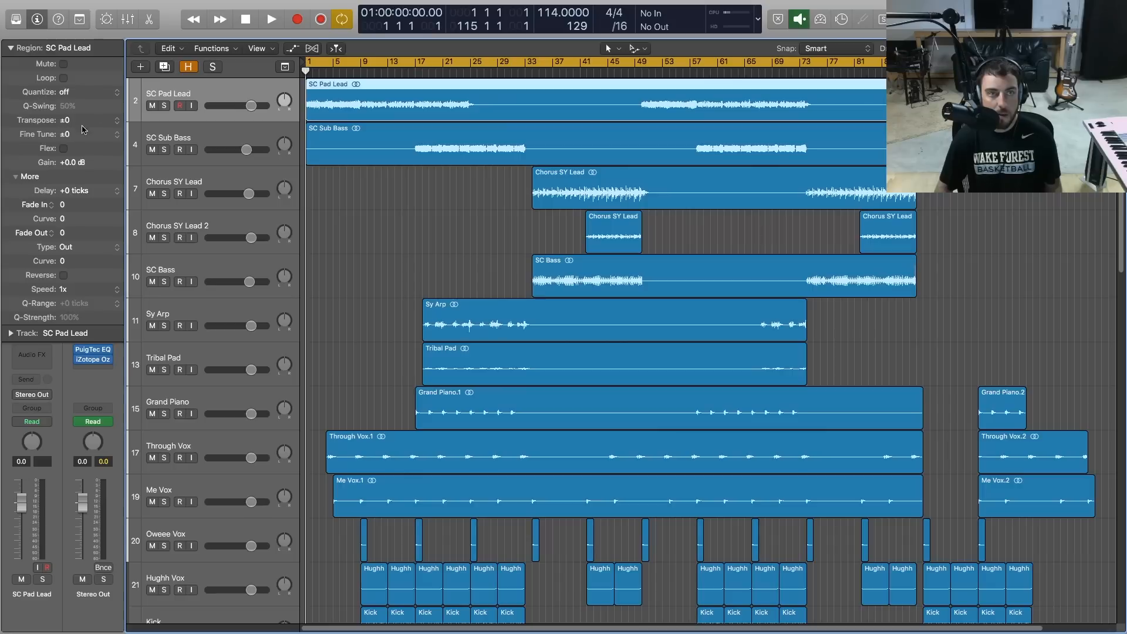
{"action": "mouse_move", "coordinate": [120, 130]}
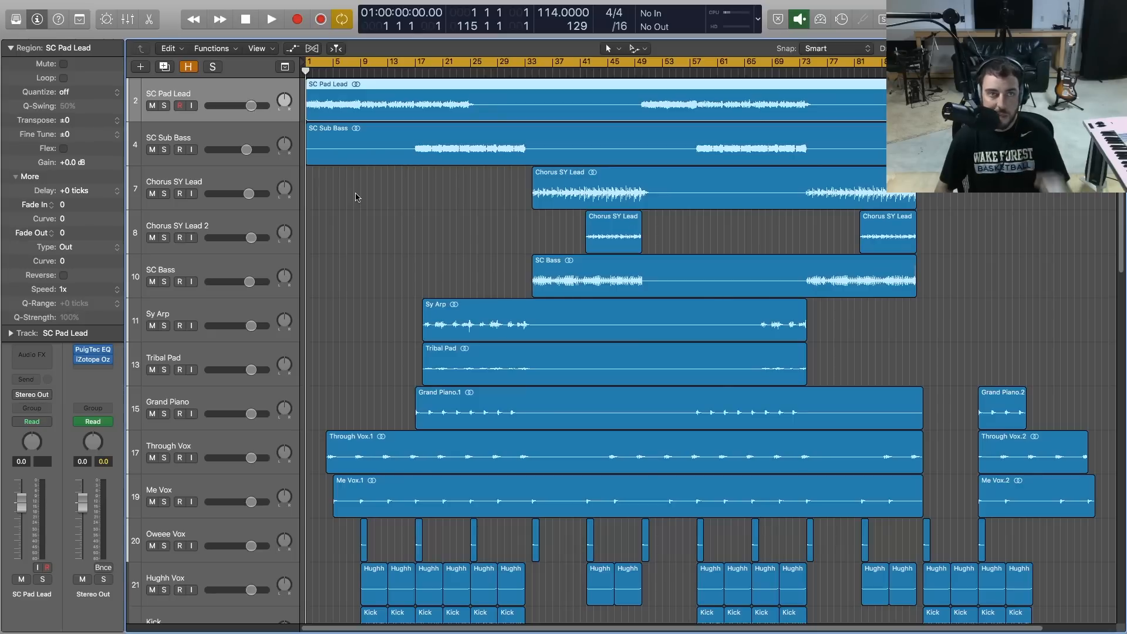
{"action": "mouse_move", "coordinate": [47, 358]}
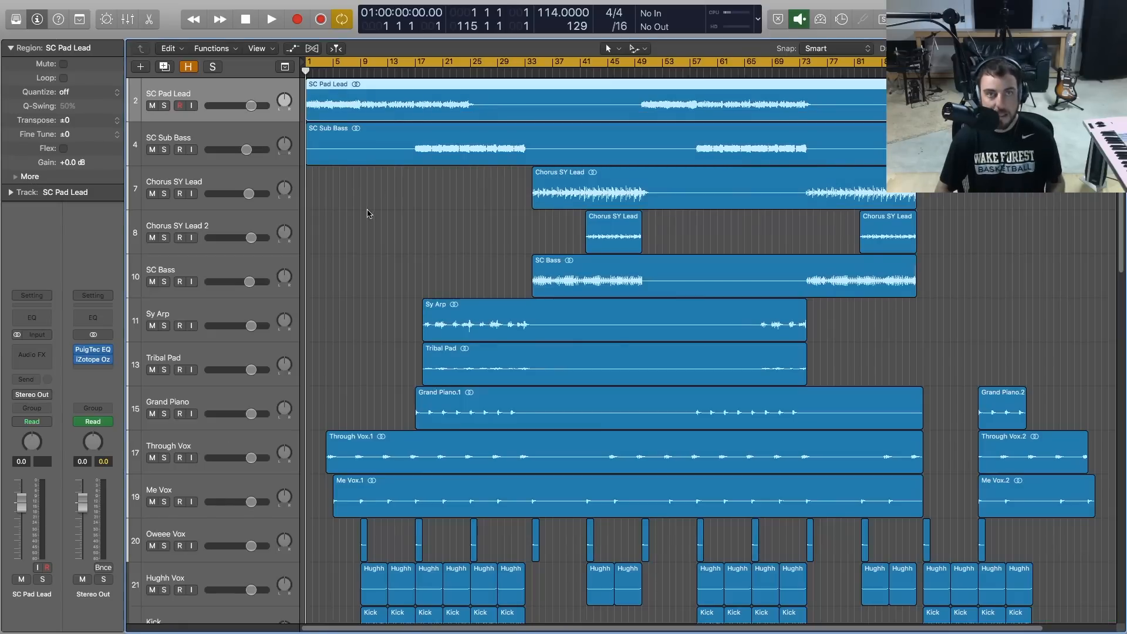
{"action": "left_click", "coordinate": [13, 176]}
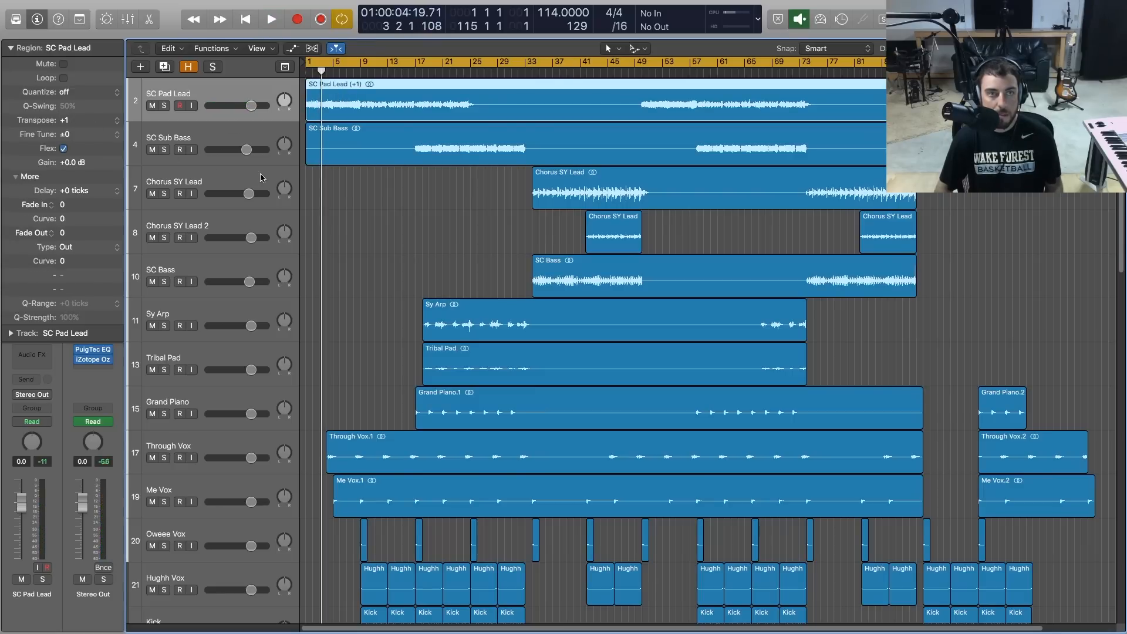
{"action": "left_click", "coordinate": [268, 19]}
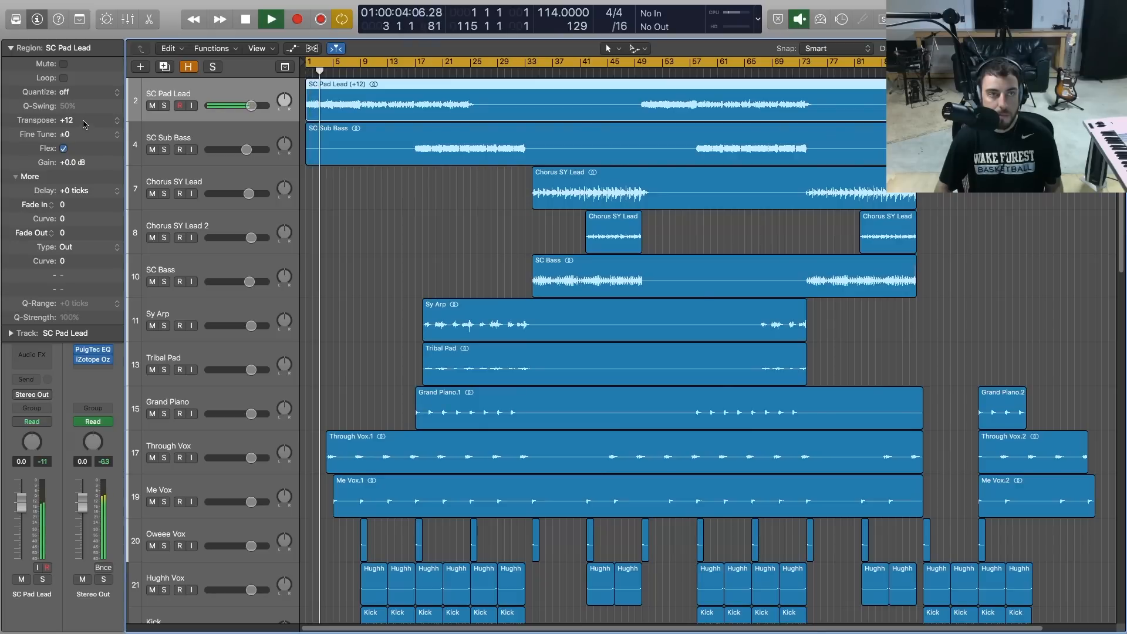
{"action": "left_click", "coordinate": [71, 120]}
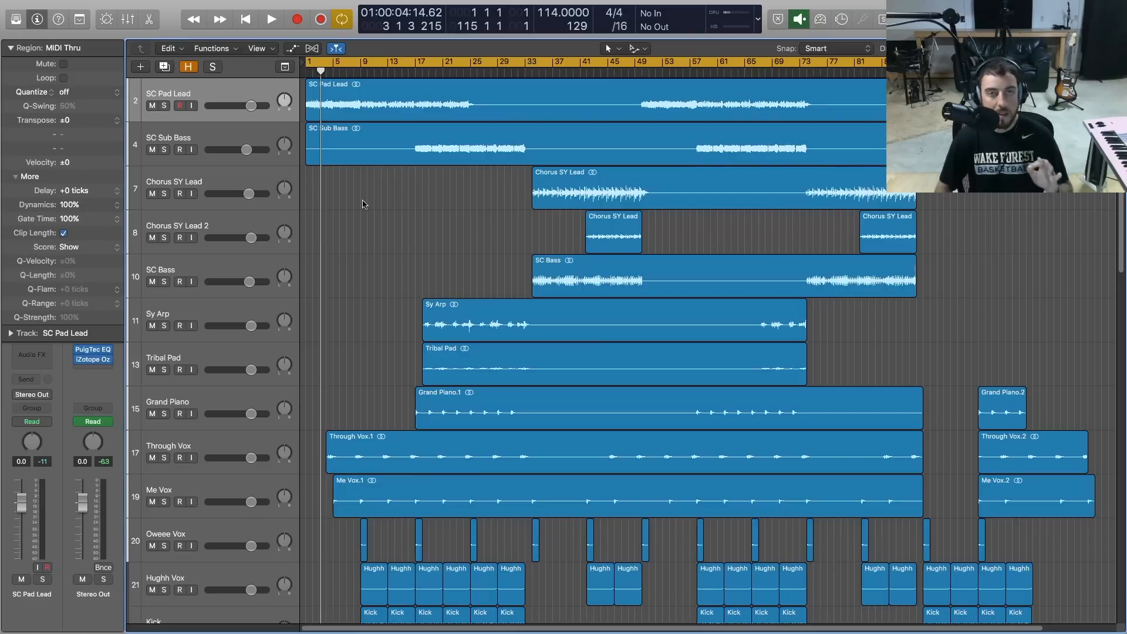
- Transpose all Live Hat Loop regions by +7 semitones and turn on Flex view
{"action": "scroll", "scroll_direction": "down", "scroll_amount": 3}
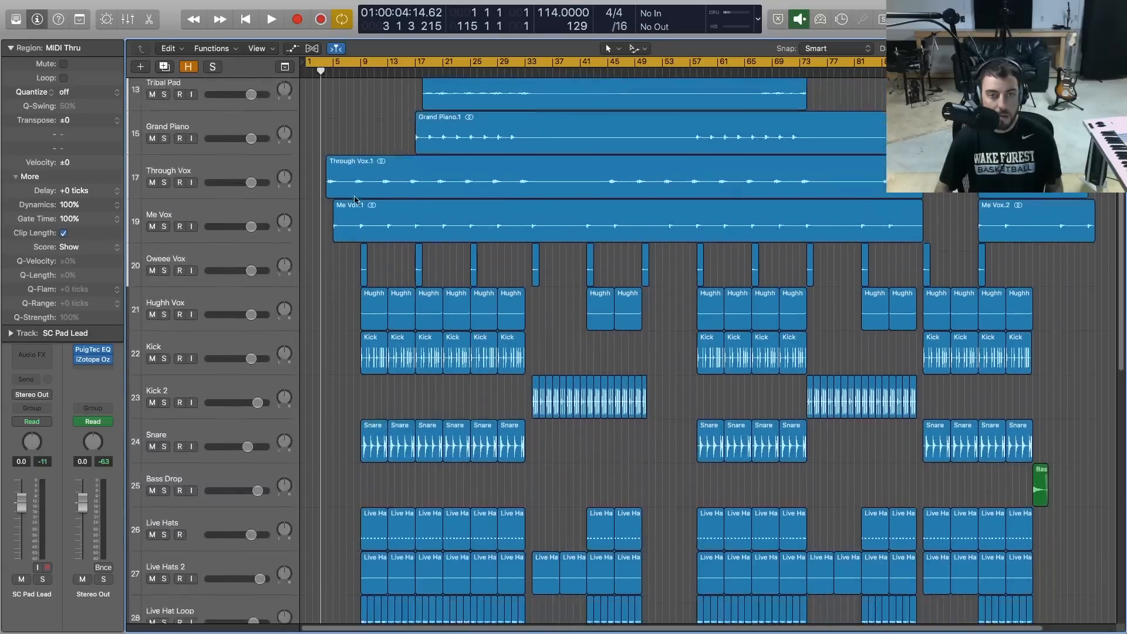
{"action": "scroll", "scroll_direction": "down", "scroll_amount": 3}
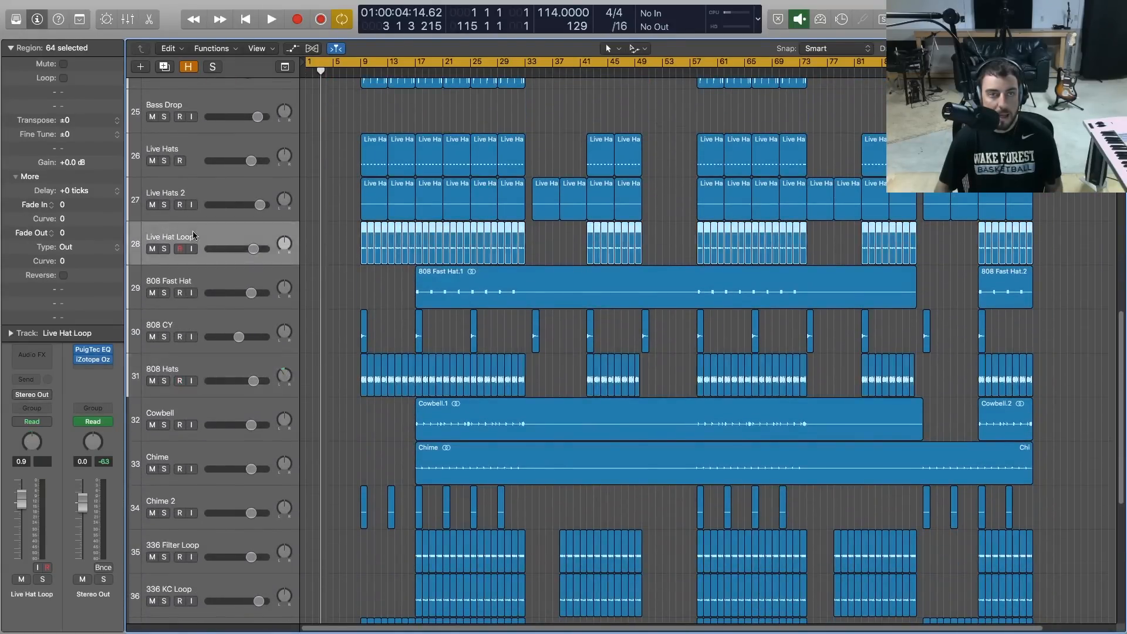
{"action": "left_click", "coordinate": [165, 249]}
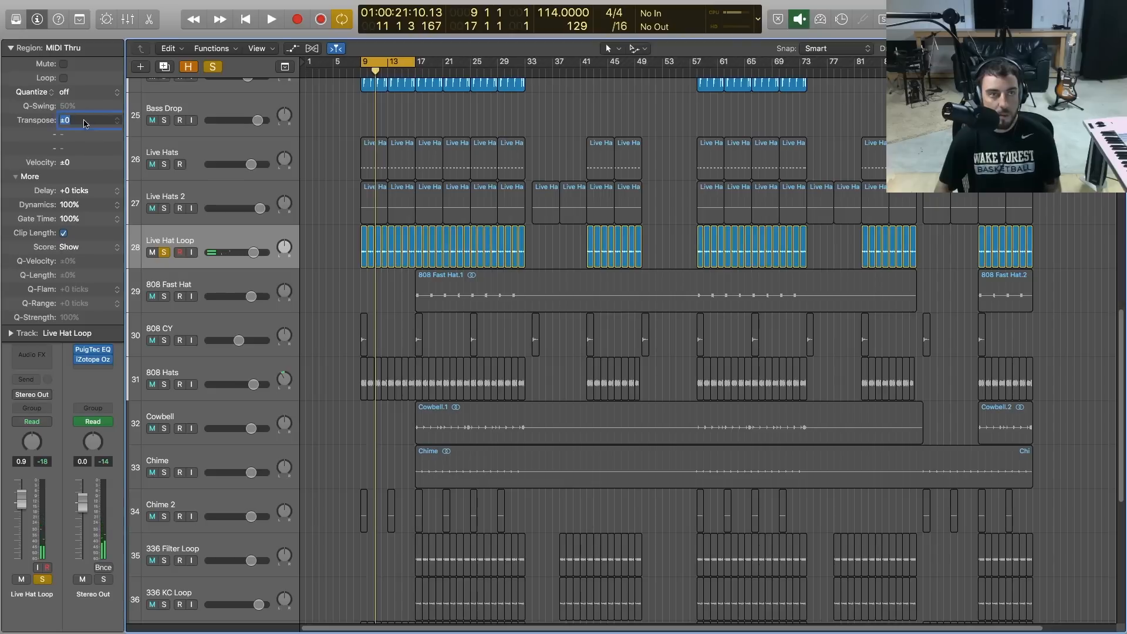
{"action": "type", "text": "7"}
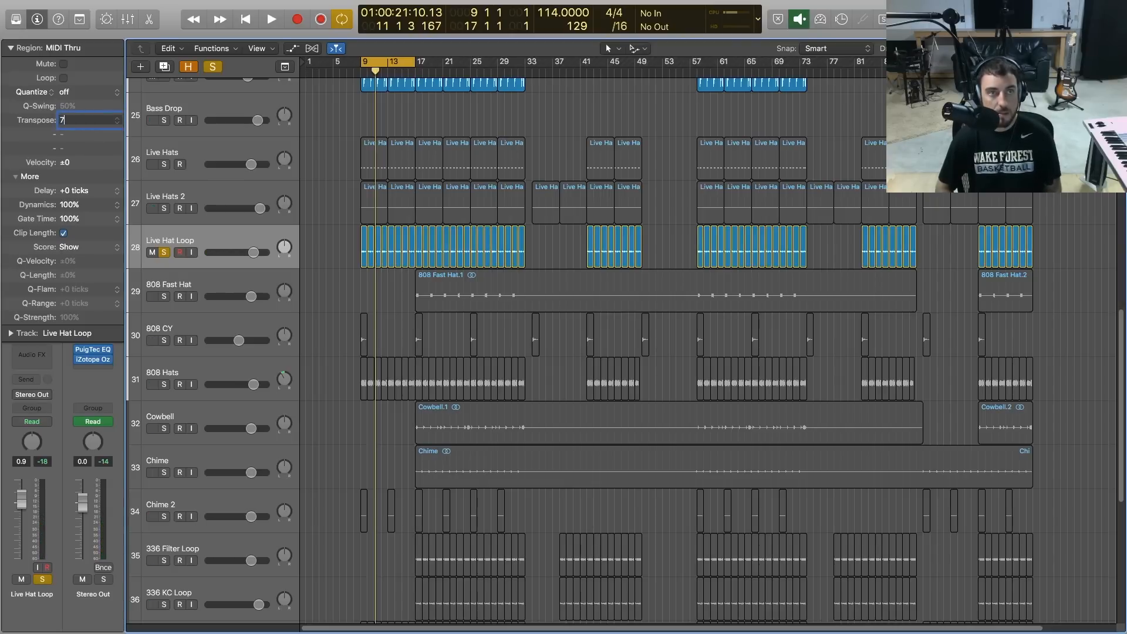
{"action": "key", "text": "Enter"}
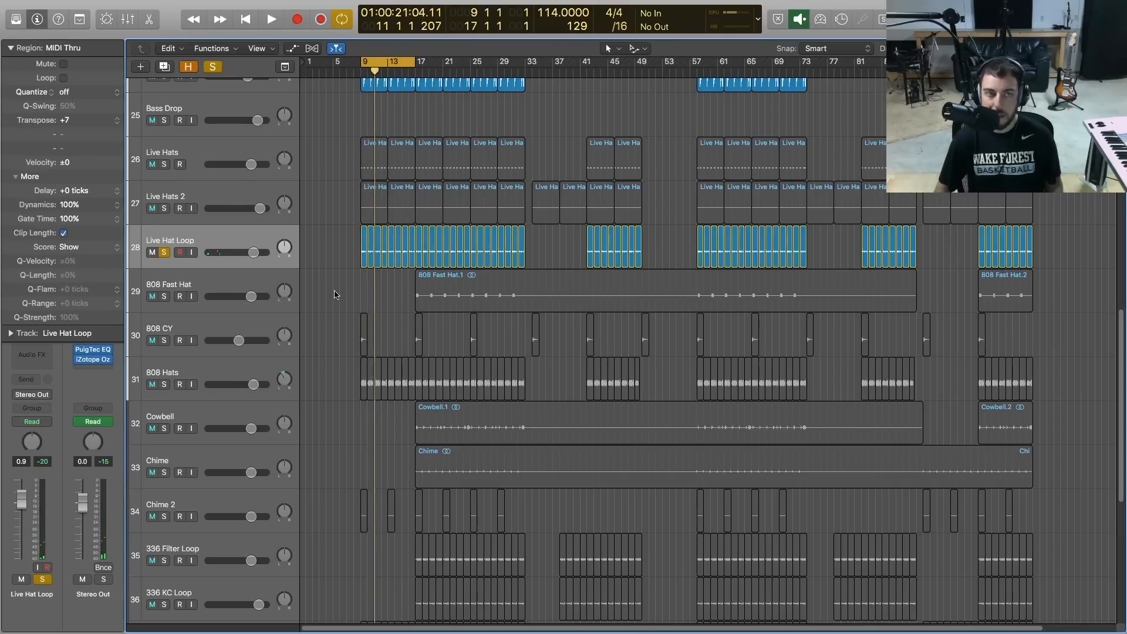
{"action": "left_click", "coordinate": [271, 19]}
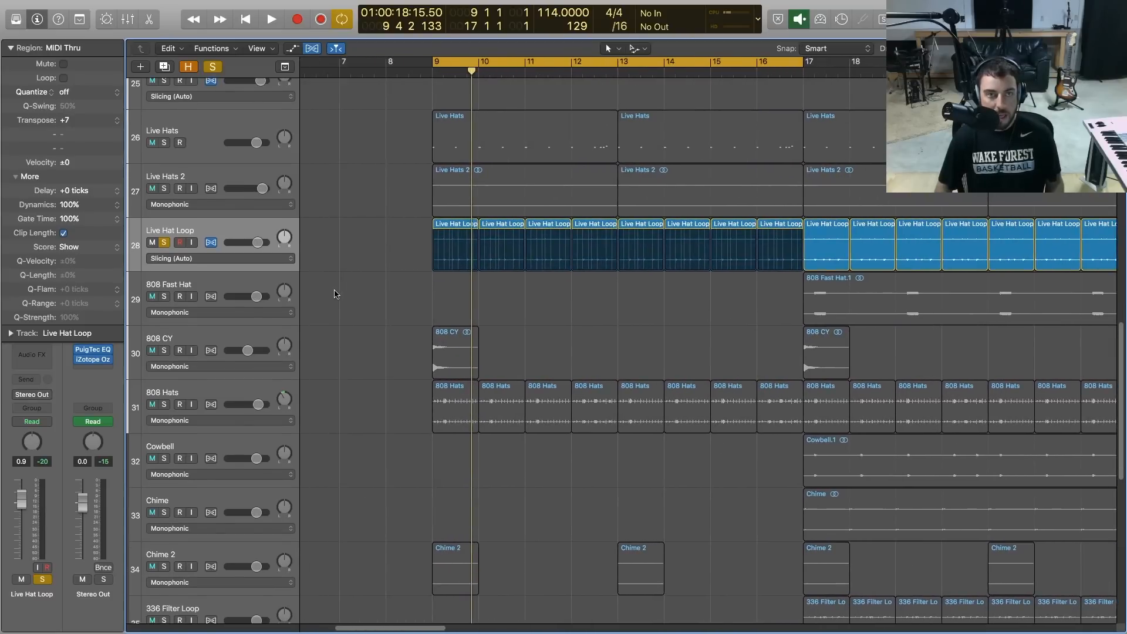
{"action": "mouse_move", "coordinate": [378, 253]}
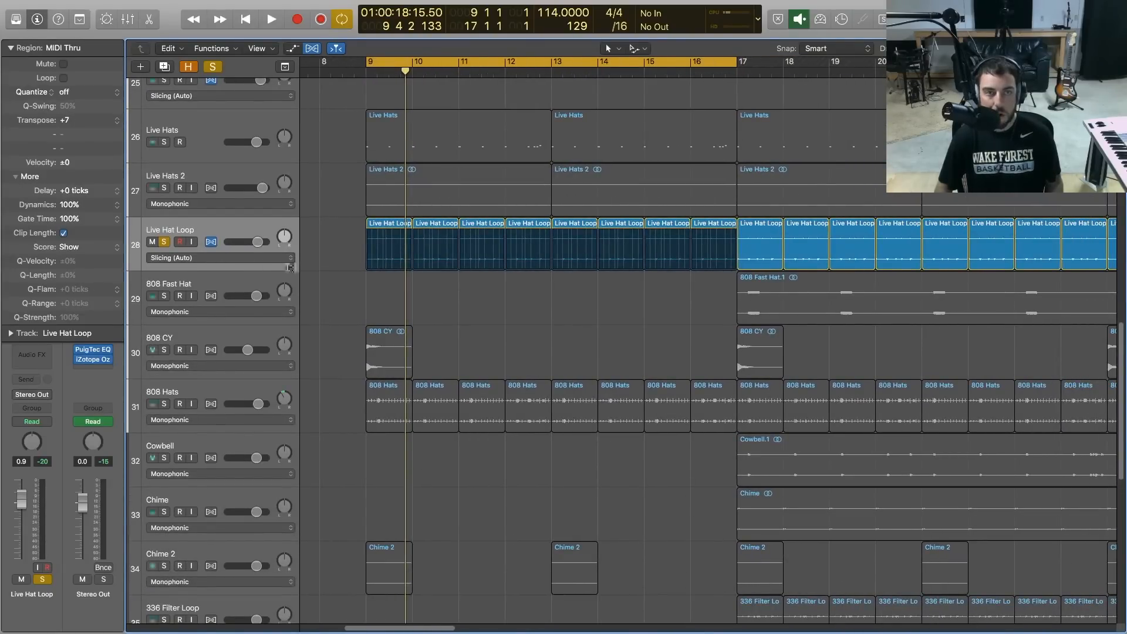
- Set the Live Hat Loop flex mode to Monophonic, after trying Polyphonic, then hide Flex view
{"action": "left_click", "coordinate": [290, 257]}
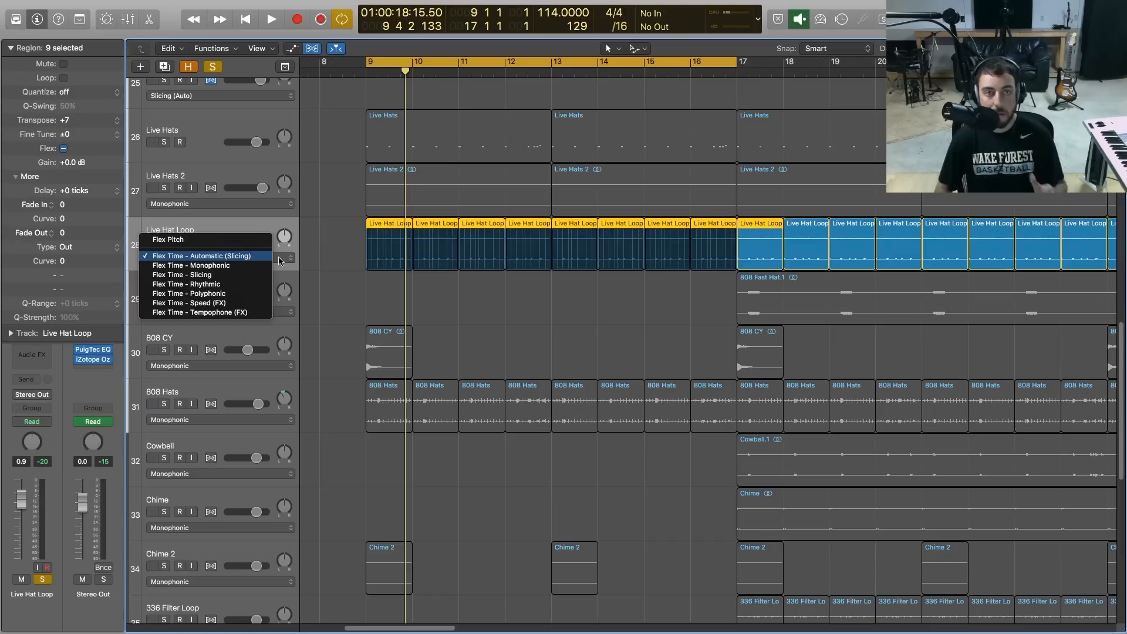
{"action": "left_click", "coordinate": [189, 255]}
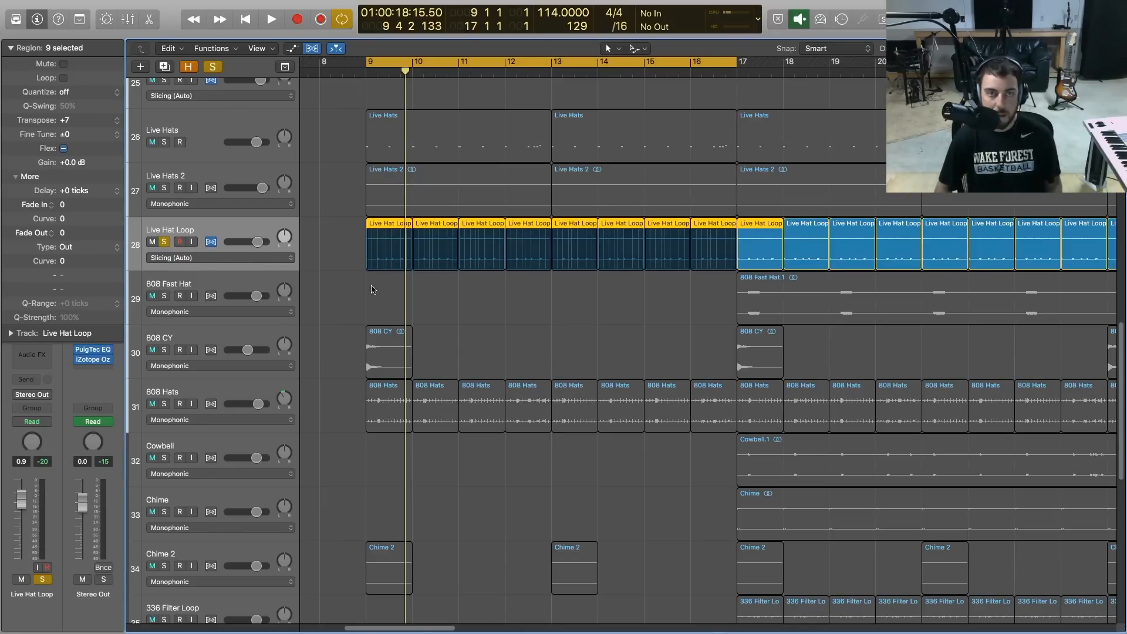
{"action": "left_click", "coordinate": [220, 258]}
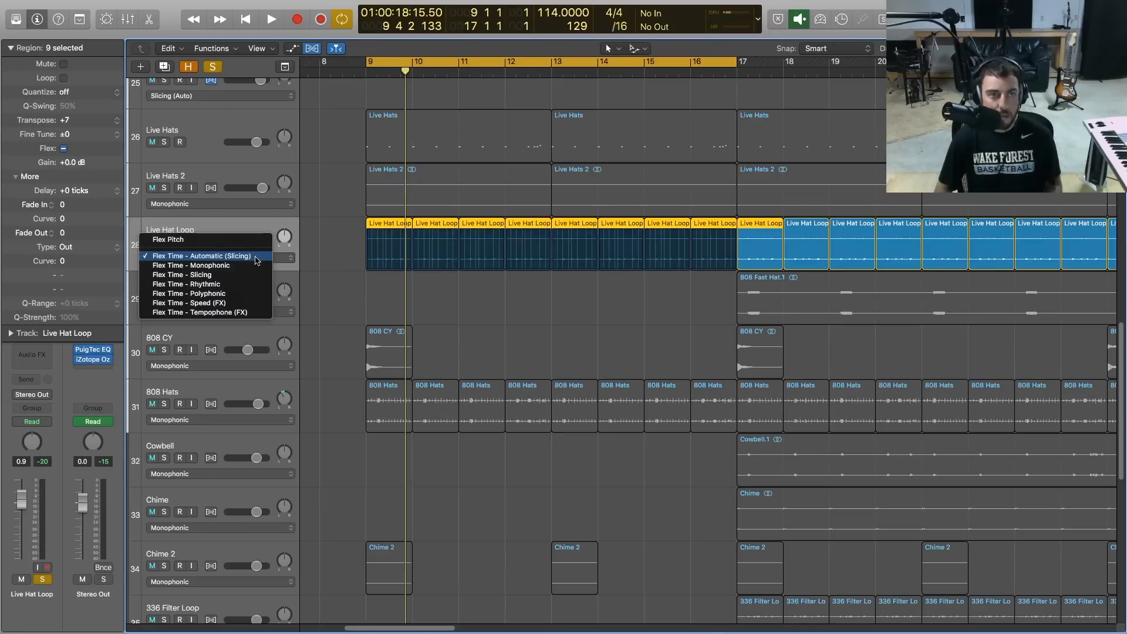
{"action": "mouse_move", "coordinate": [197, 274]}
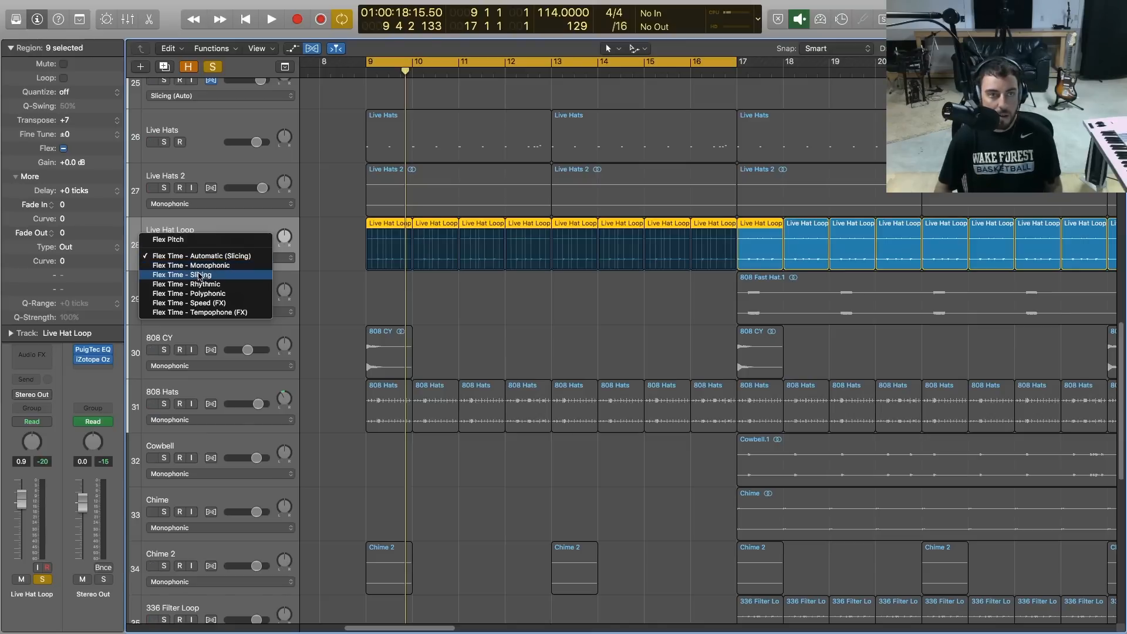
{"action": "mouse_move", "coordinate": [190, 265]}
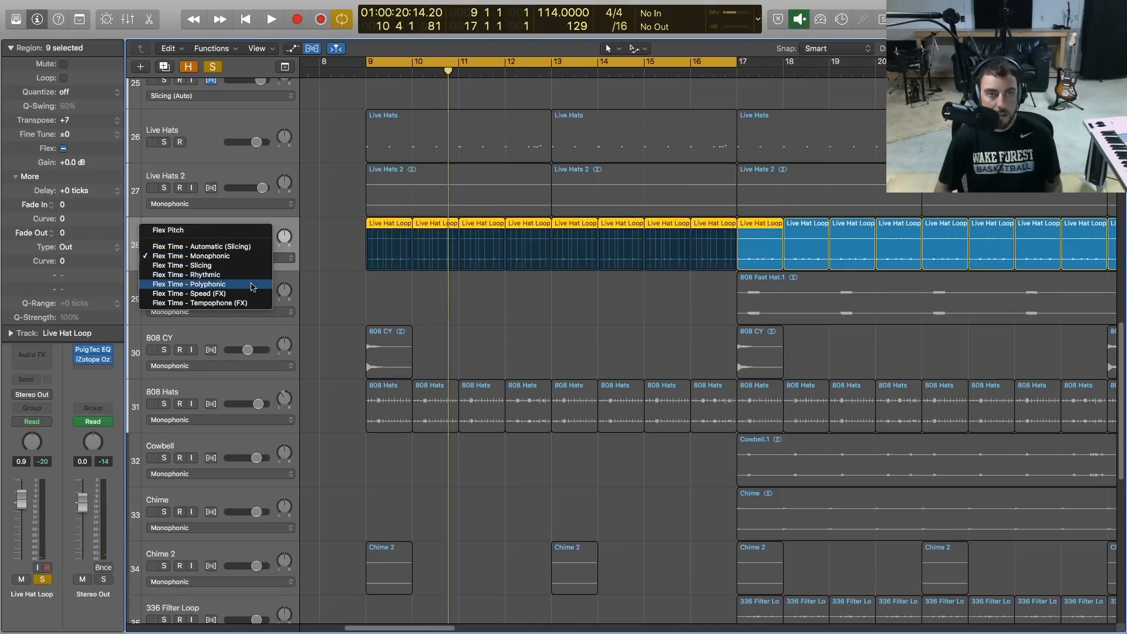
{"action": "left_click", "coordinate": [189, 284]}
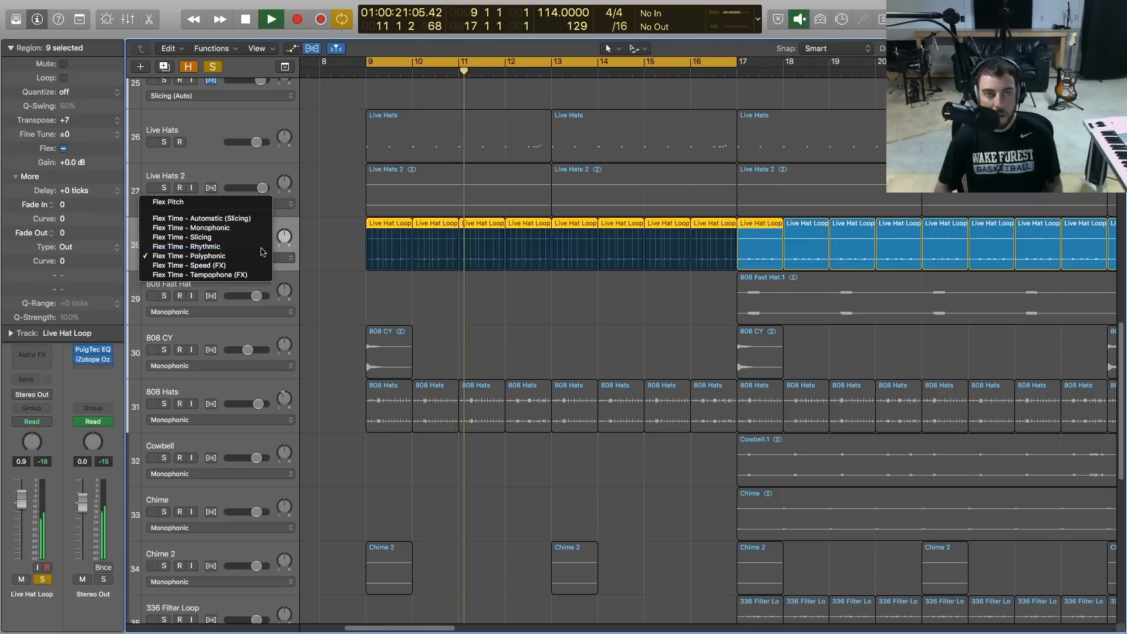
{"action": "left_click", "coordinate": [186, 246]}
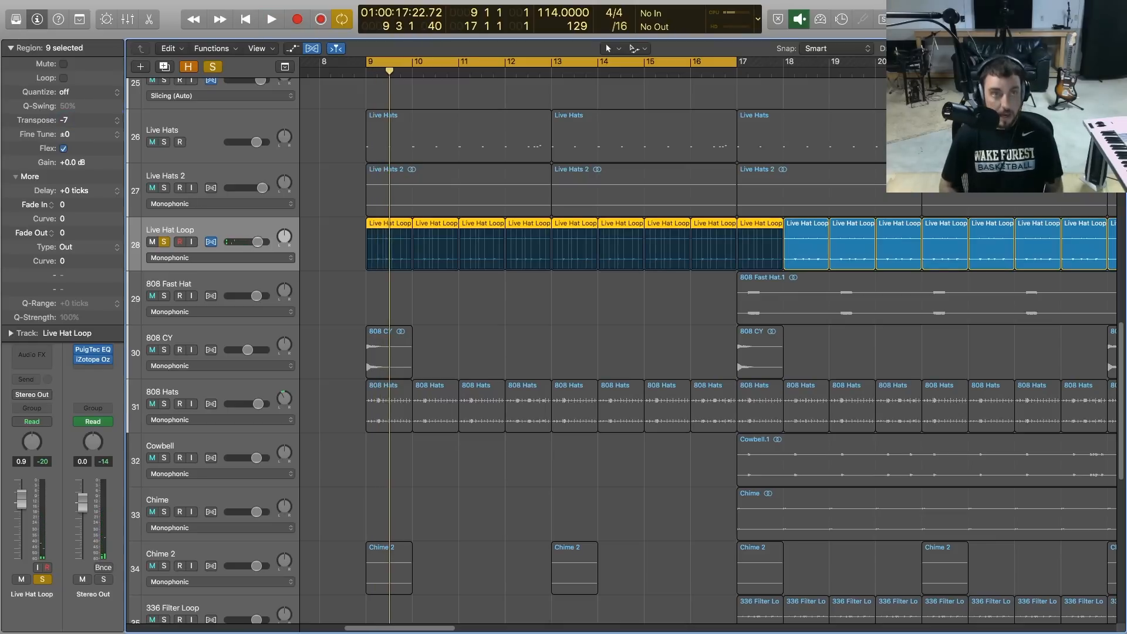
{"action": "left_click", "coordinate": [270, 20]}
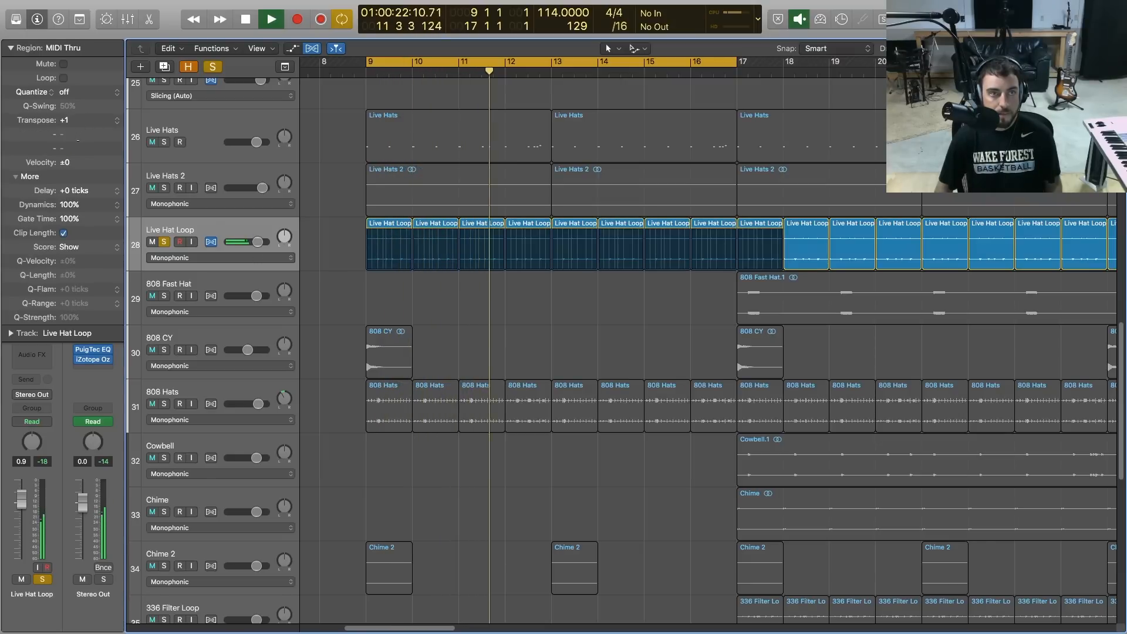
{"action": "left_click", "coordinate": [266, 17]}
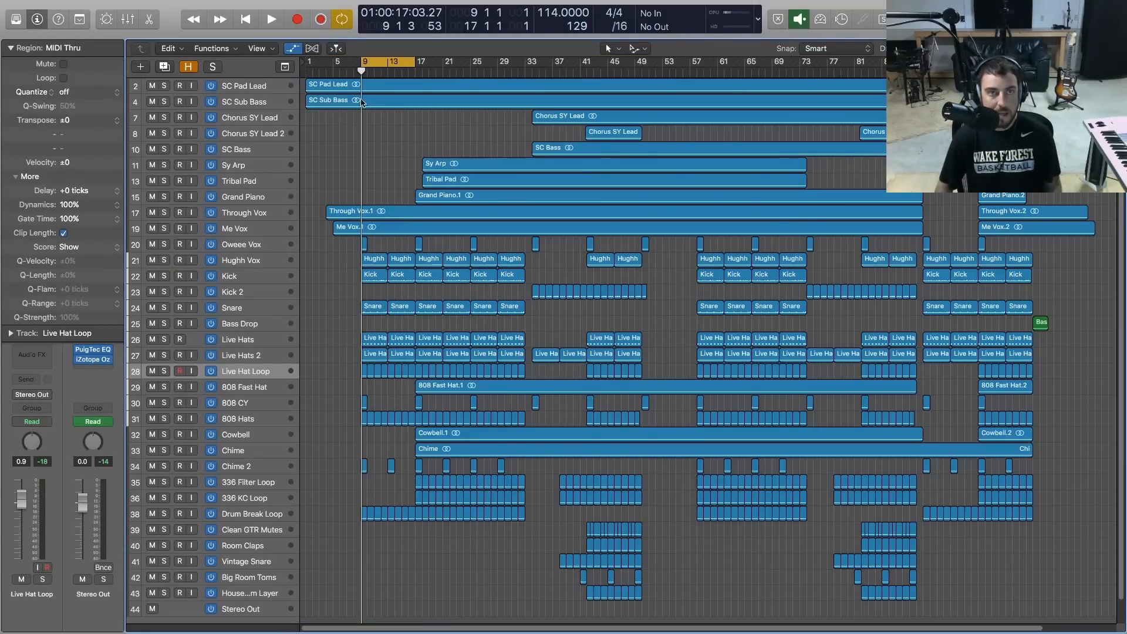
{"action": "mouse_move", "coordinate": [392, 130]}
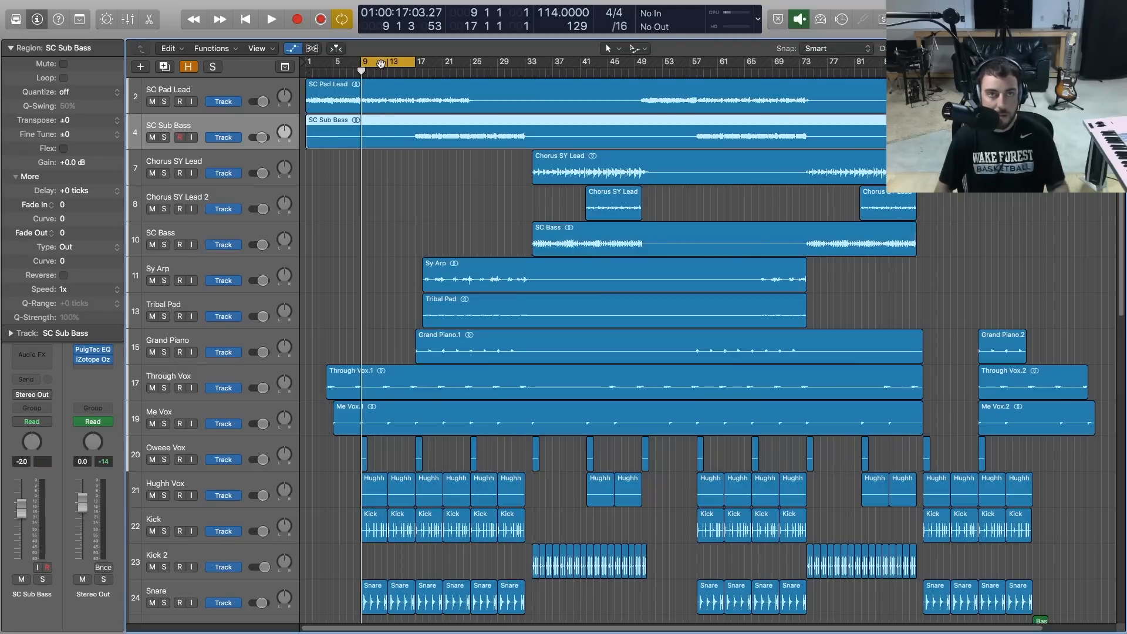
- Move the cycle range to bars 17–21 and transpose SC Sub Bass by +12
{"action": "left_click_drag", "start_coordinate": [381, 62], "coordinate": [431, 61]}
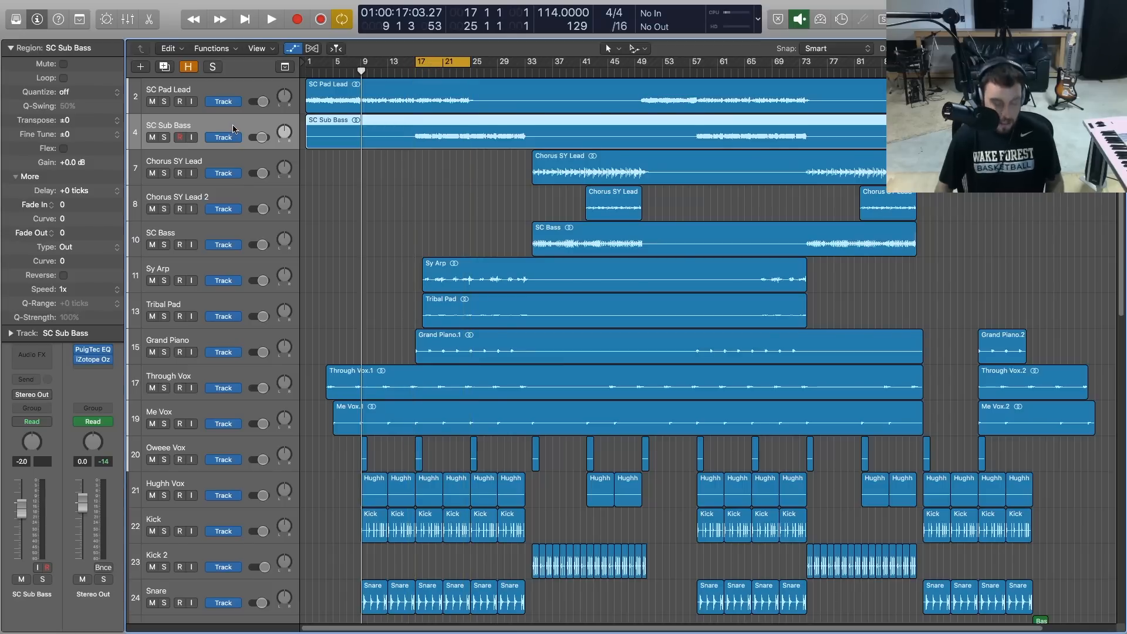
{"action": "left_click", "coordinate": [313, 48]}
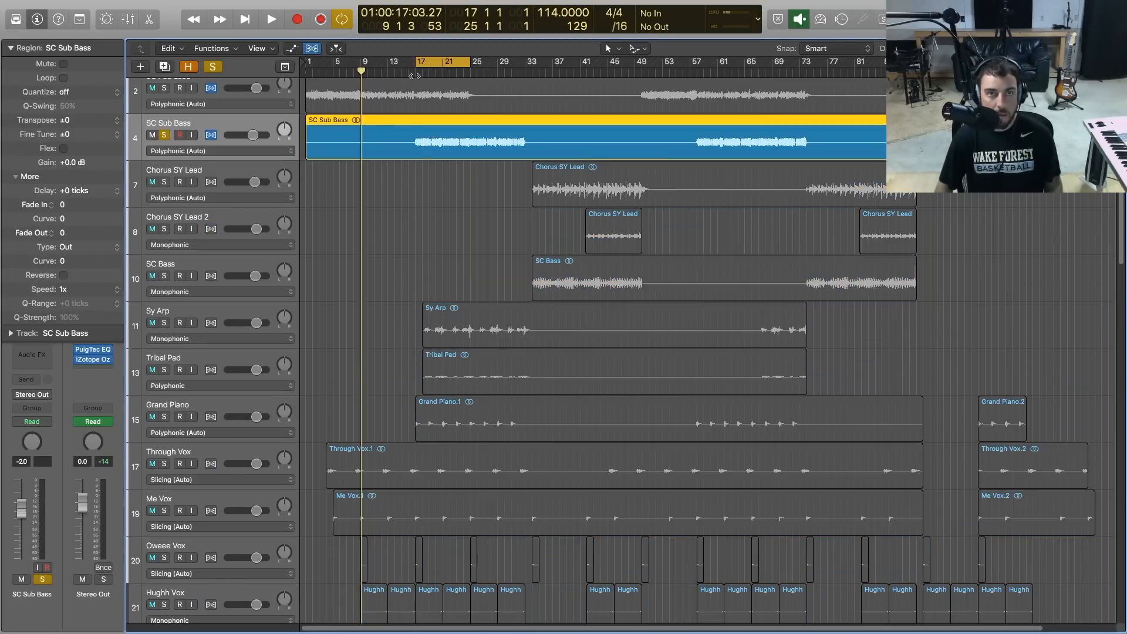
{"action": "left_click", "coordinate": [268, 18]}
{"action": "type", "text": "12"}
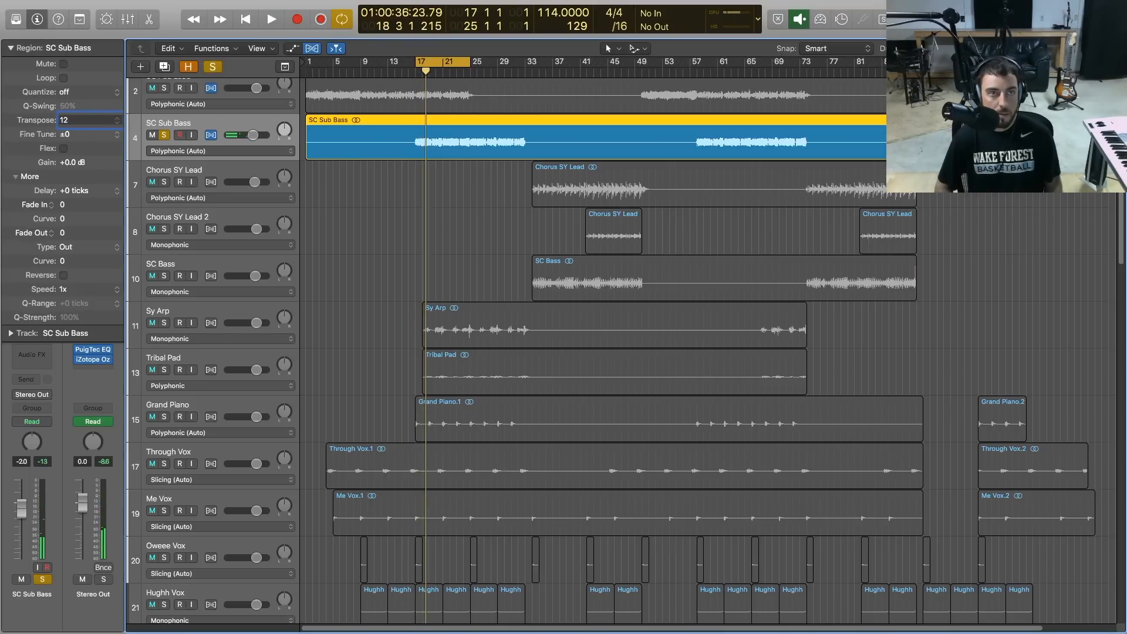
- Set the SC Sub Bass track's flex time to Slicing
{"action": "left_click", "coordinate": [267, 18]}
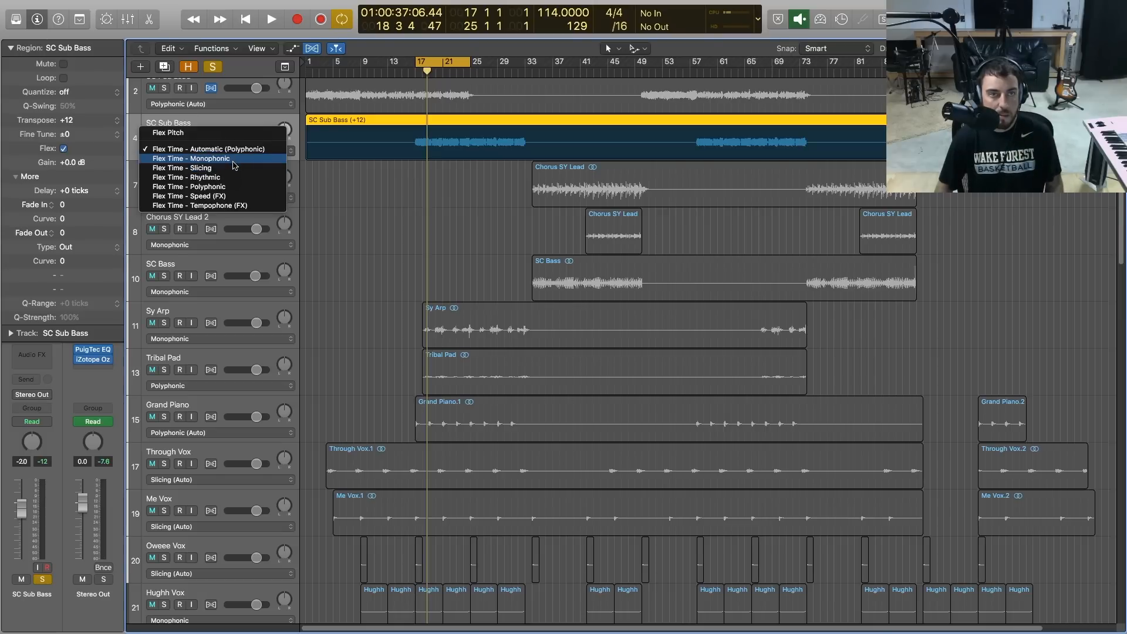
{"action": "left_click", "coordinate": [182, 168]}
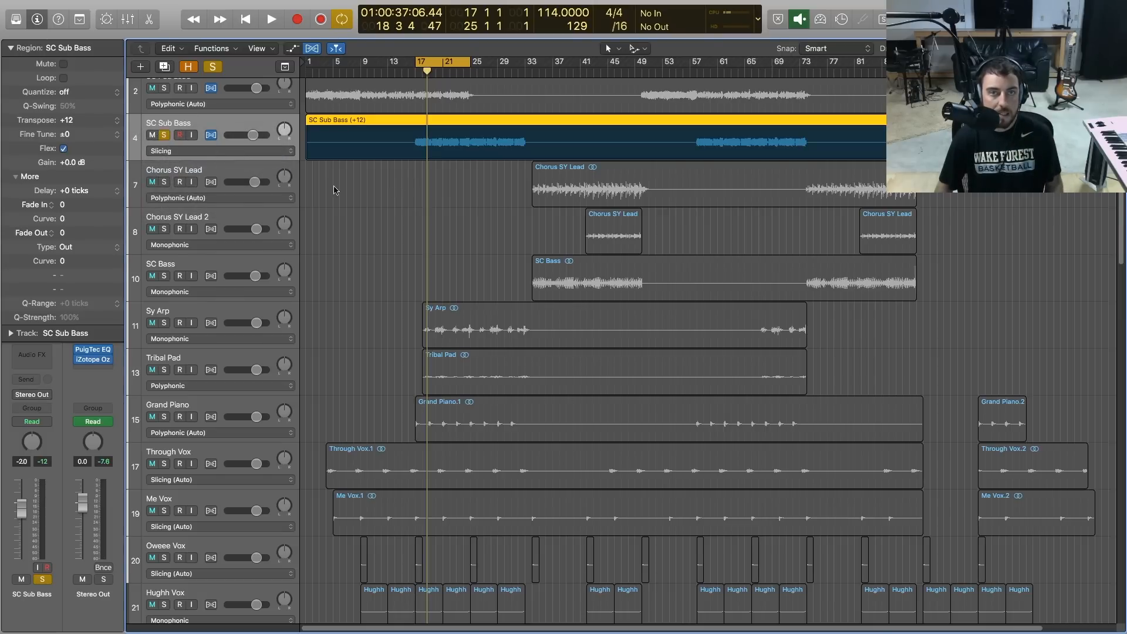
{"action": "left_click", "coordinate": [266, 18]}
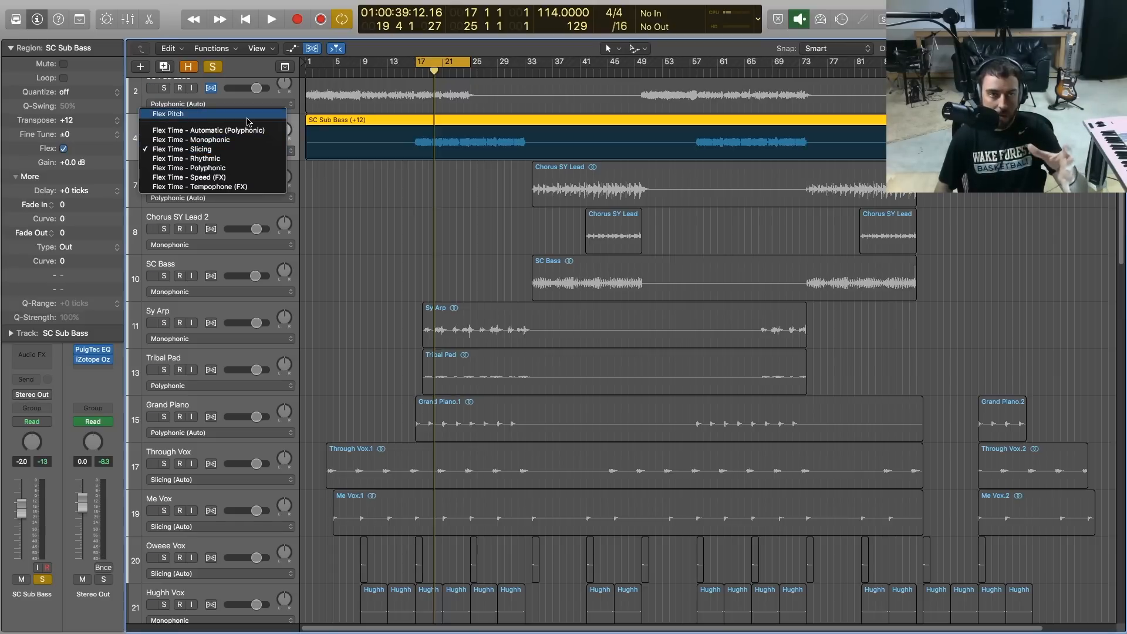
{"action": "left_click", "coordinate": [168, 114]}
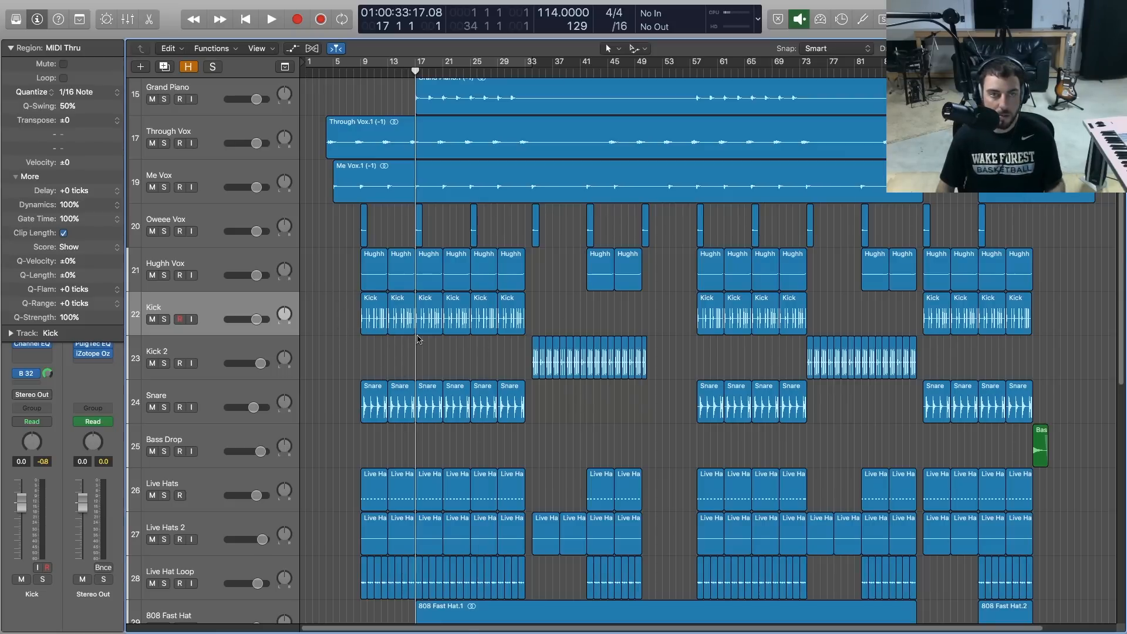
- Select every Kick region and show flex modes, revealing Kick on Slicing
{"action": "left_click", "coordinate": [373, 313]}
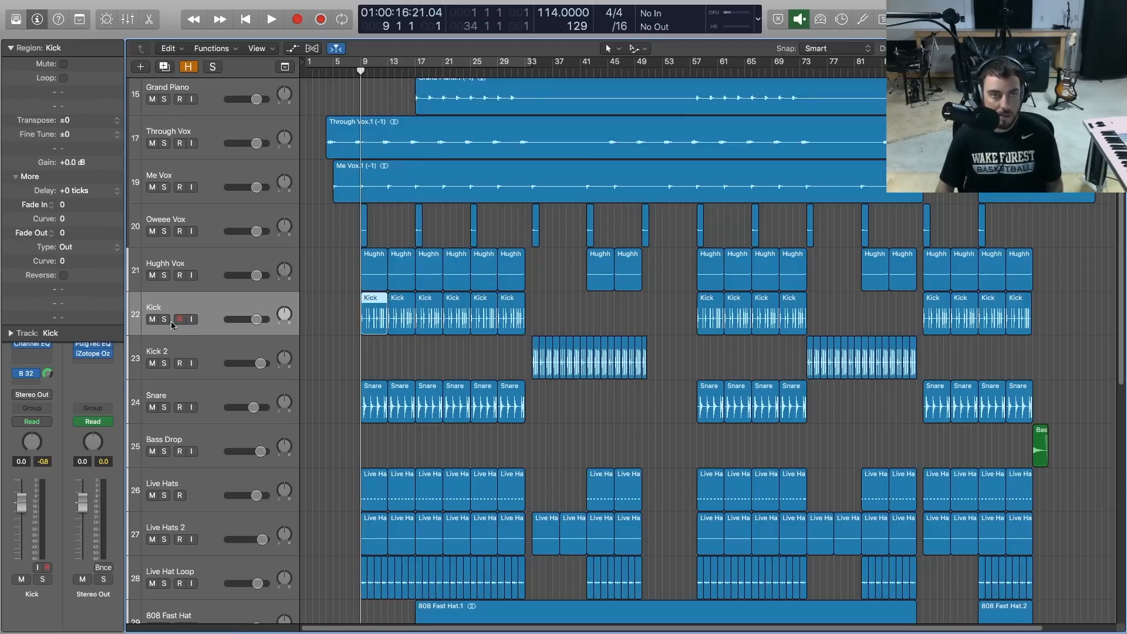
{"action": "left_click", "coordinate": [165, 319]}
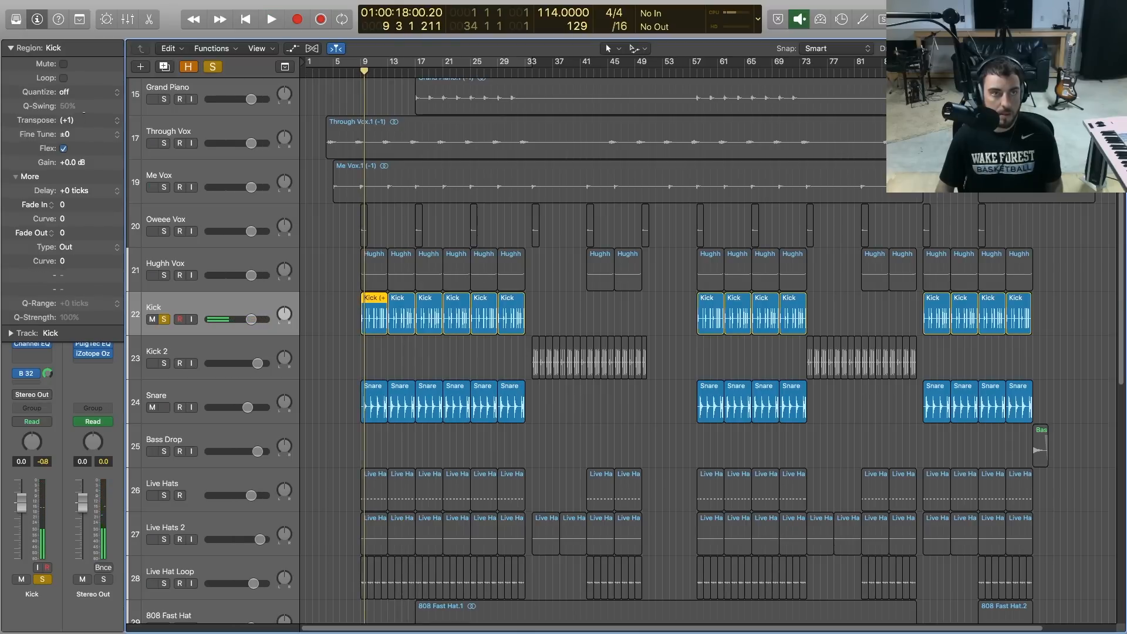
{"action": "left_click", "coordinate": [268, 20]}
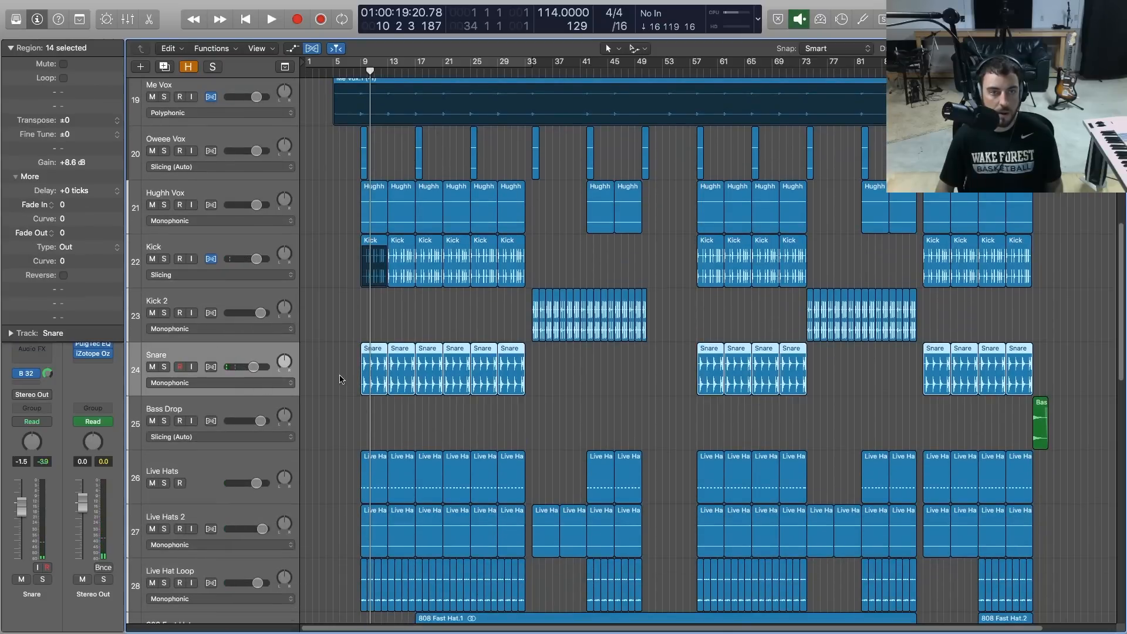
- Set the Snare track's flex mode to Slicing (Auto), then select the melodic regions
{"action": "left_click", "coordinate": [373, 366]}
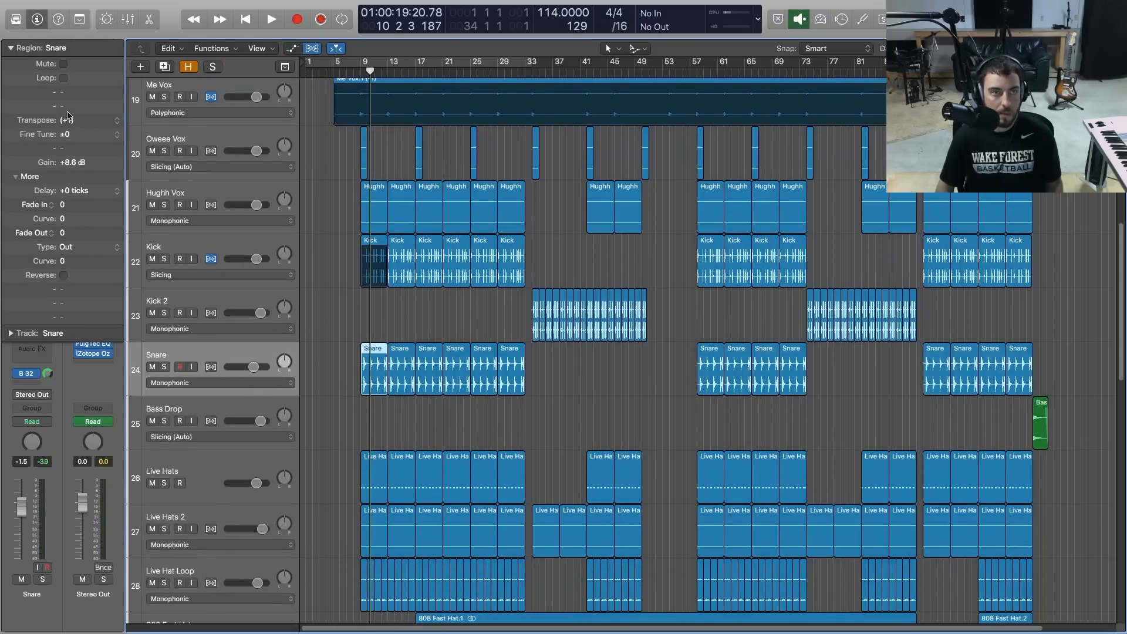
{"action": "left_click", "coordinate": [269, 19]}
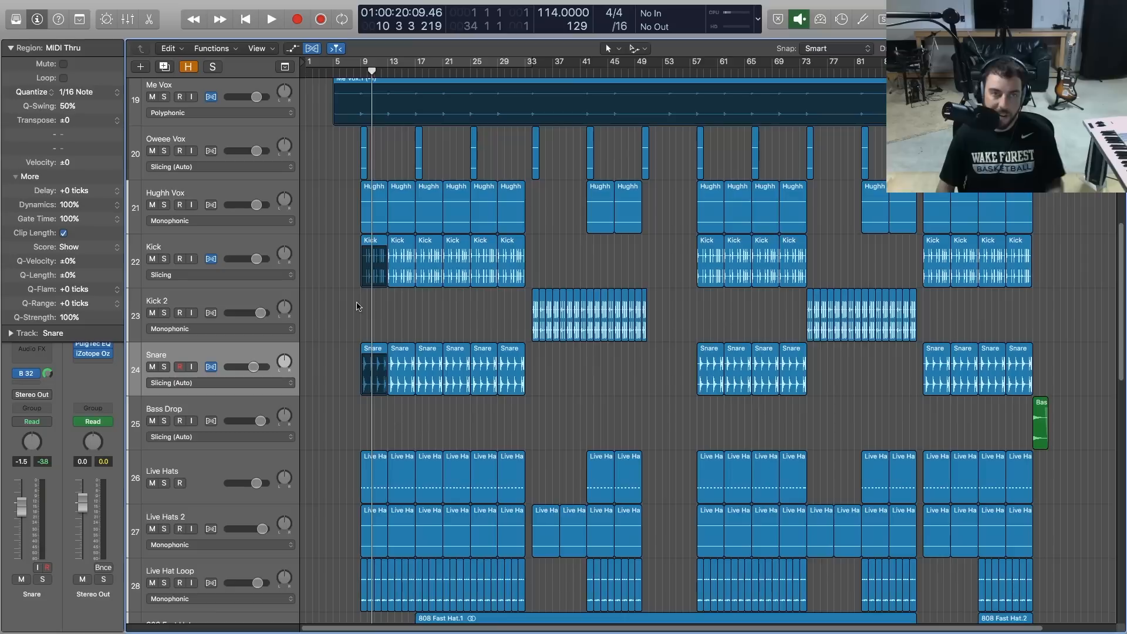
{"action": "mouse_move", "coordinate": [353, 314]}
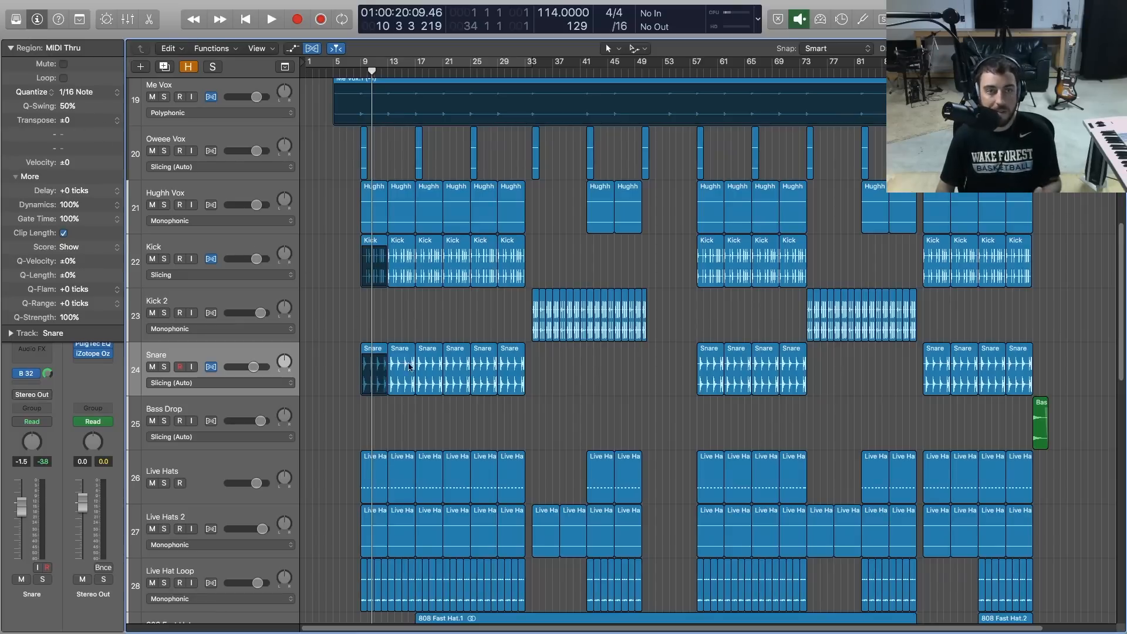
{"action": "left_click", "coordinate": [373, 258]}
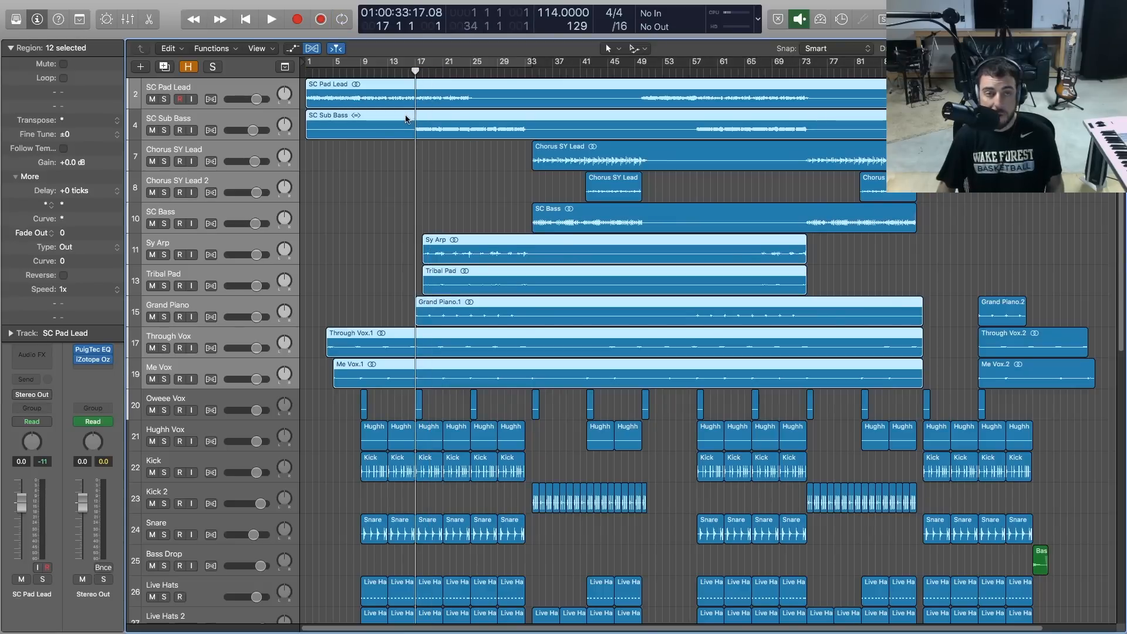
{"action": "left_click", "coordinate": [269, 18]}
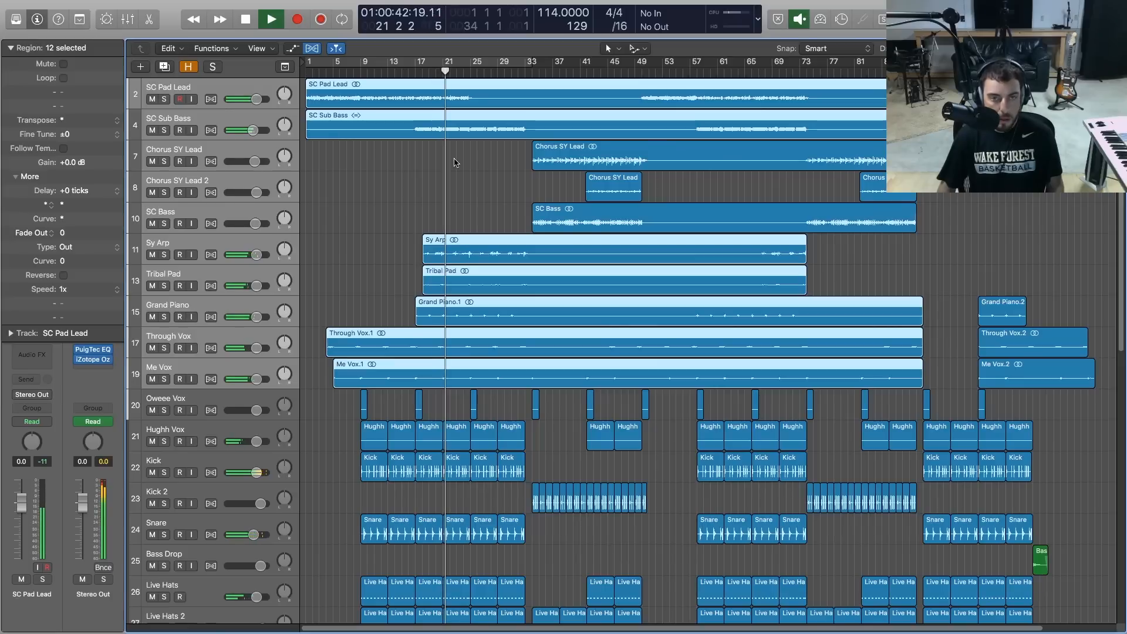
{"action": "left_click", "coordinate": [245, 18]}
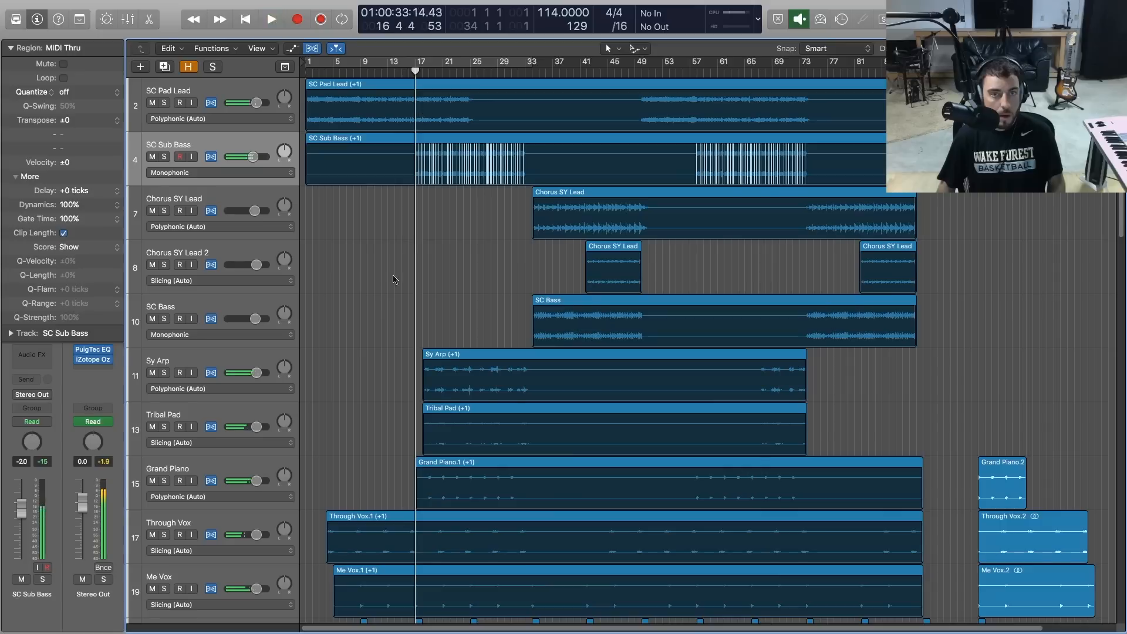
{"action": "left_click", "coordinate": [270, 19]}
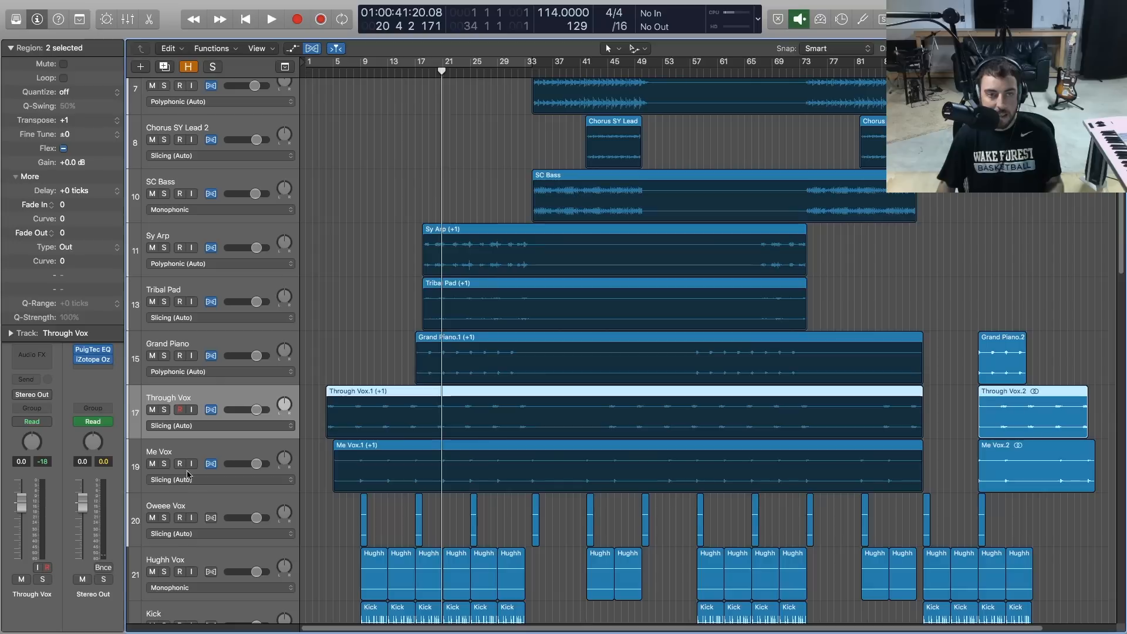
{"action": "mouse_move", "coordinate": [232, 437]}
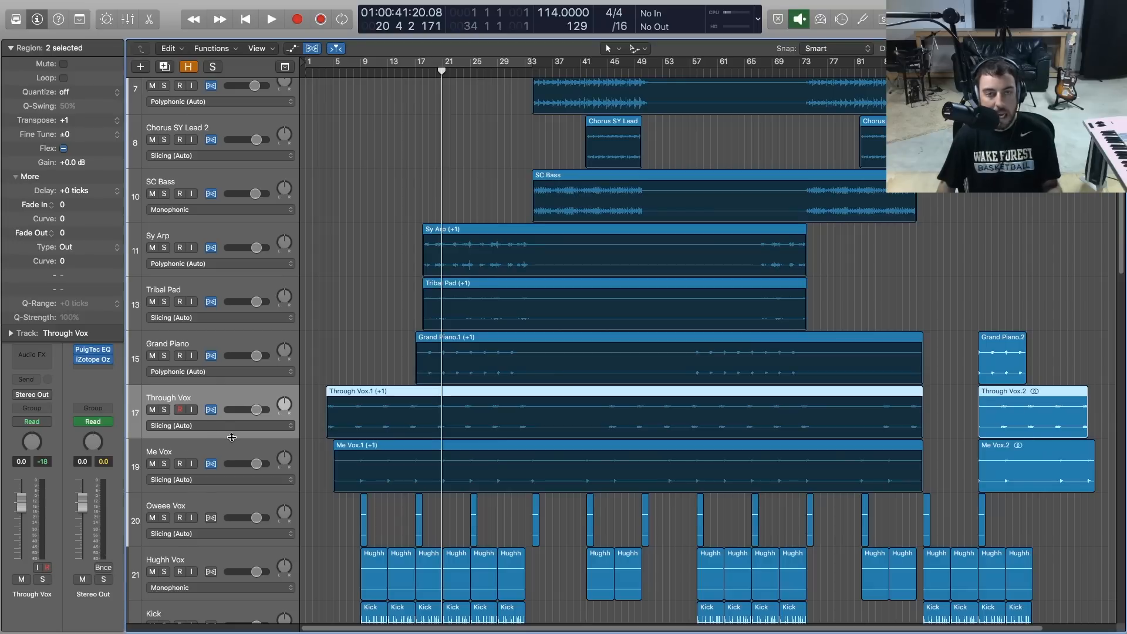
{"action": "mouse_move", "coordinate": [229, 434]}
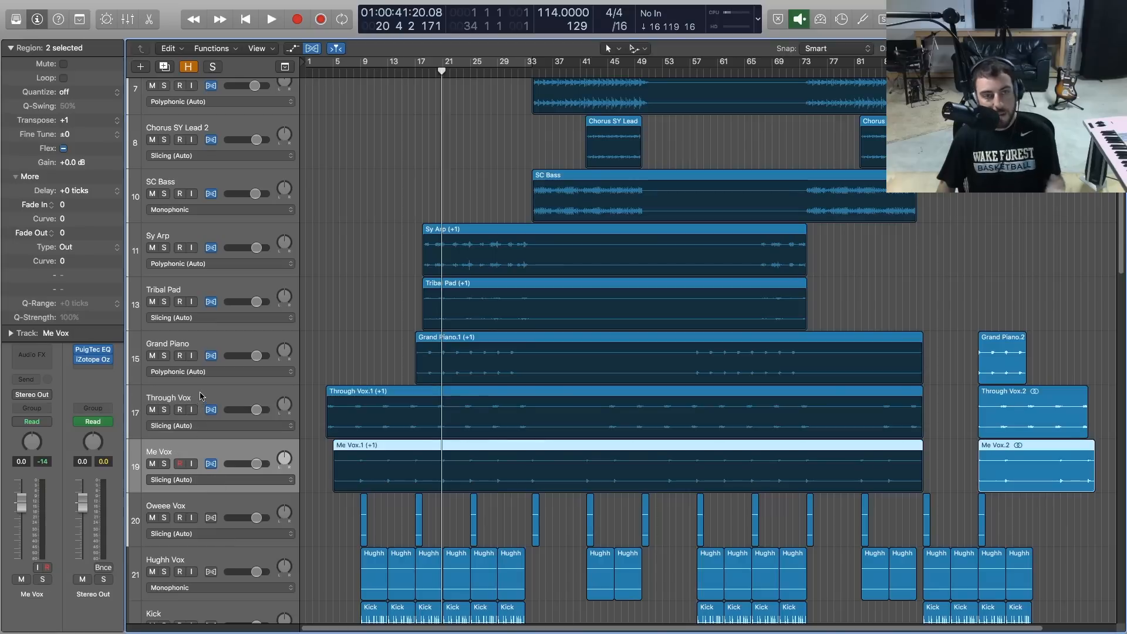
- Set Through Vox and Me Vox to Monophonic flex time
{"action": "left_click", "coordinate": [176, 397]}
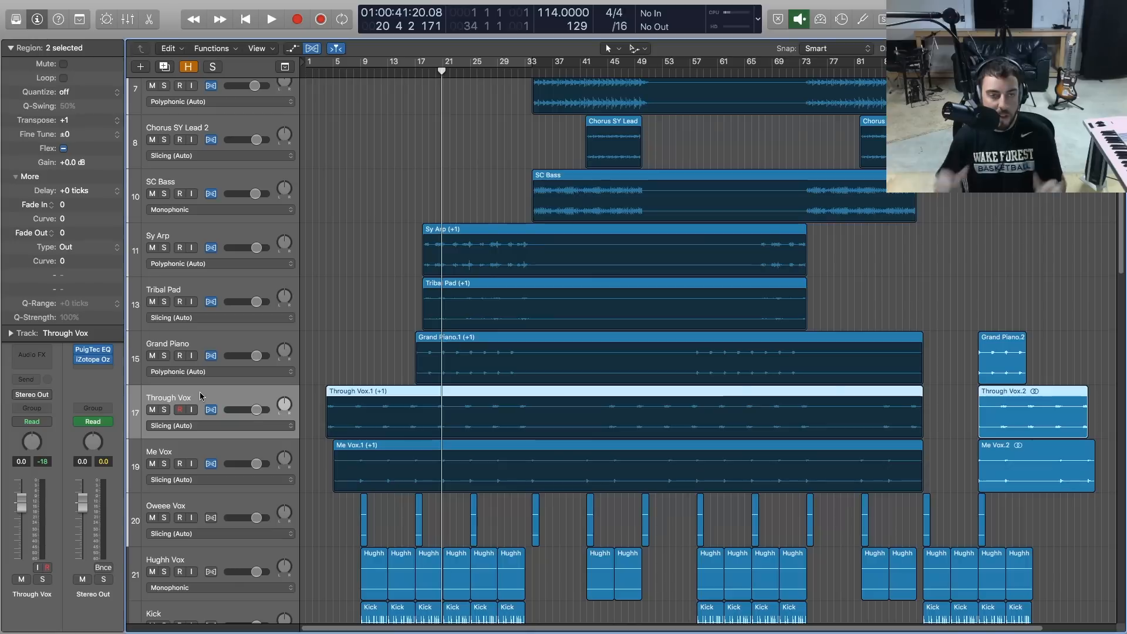
{"action": "mouse_move", "coordinate": [194, 445]}
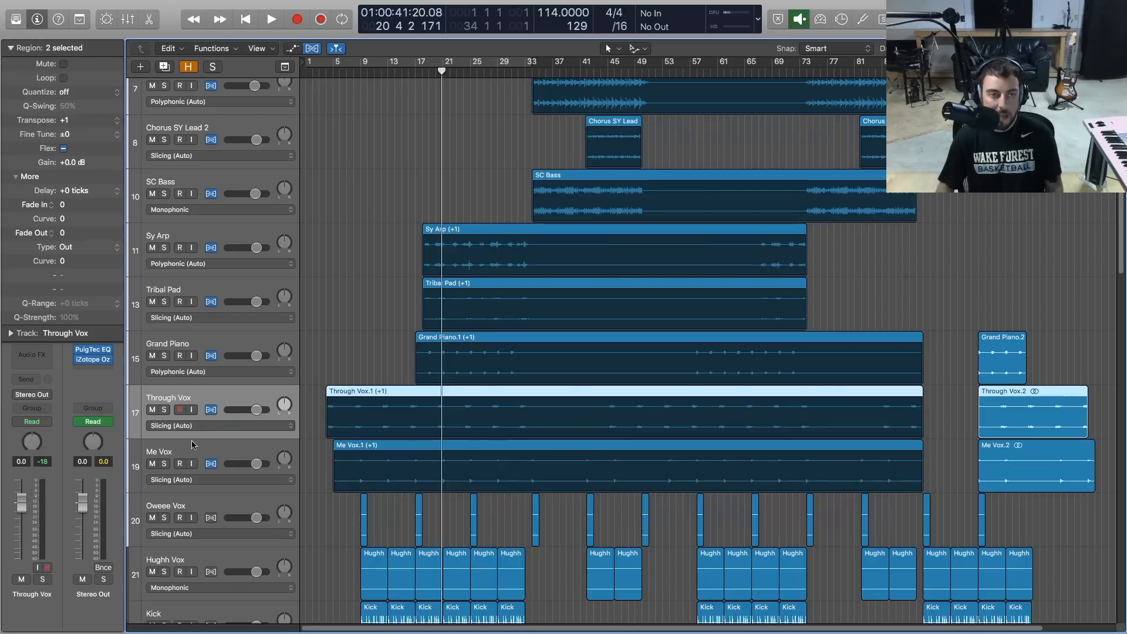
{"action": "left_click", "coordinate": [220, 425]}
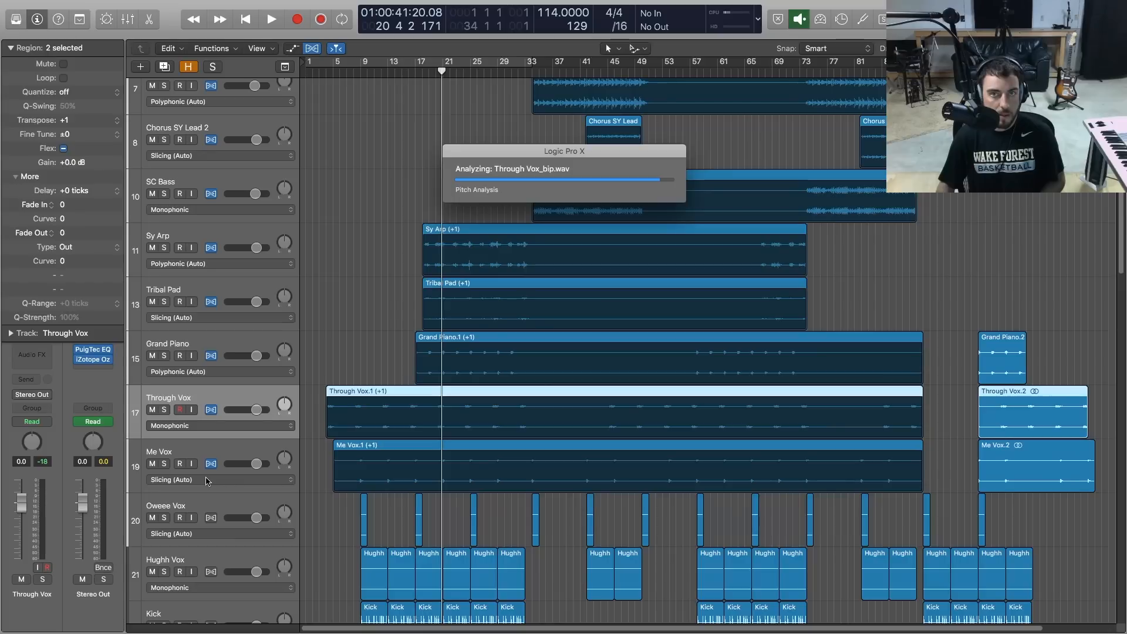
{"action": "left_click", "coordinate": [269, 18]}
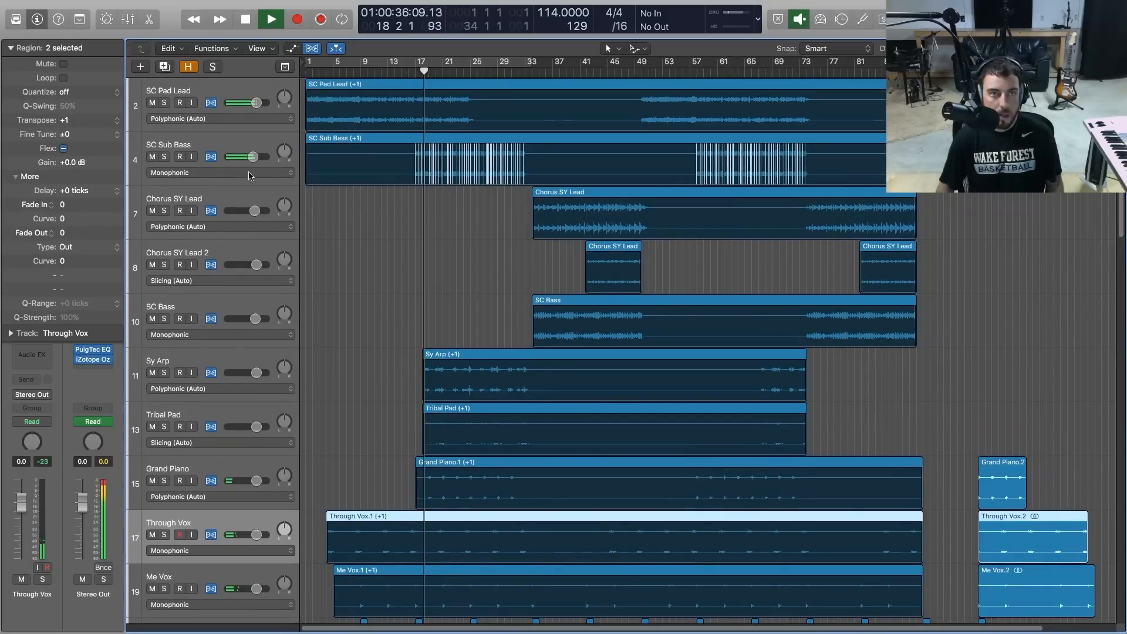
- Switch SC Sub Bass and Tribal Pad to Polyphonic flex time and hide flex view
{"action": "left_click", "coordinate": [219, 172]}
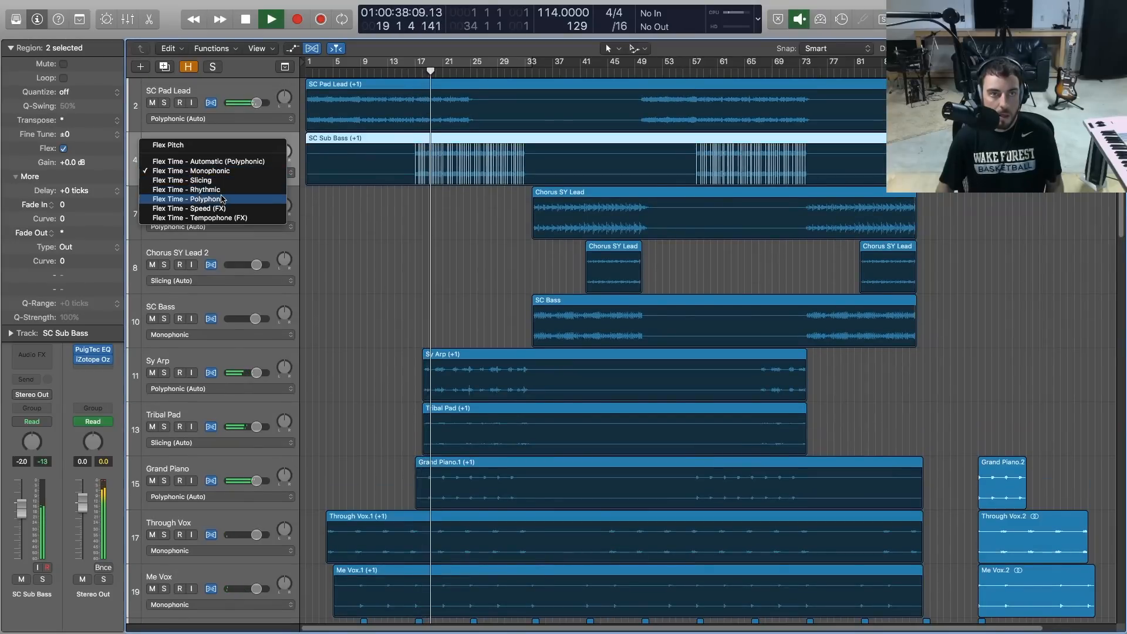
{"action": "left_click", "coordinate": [188, 198]}
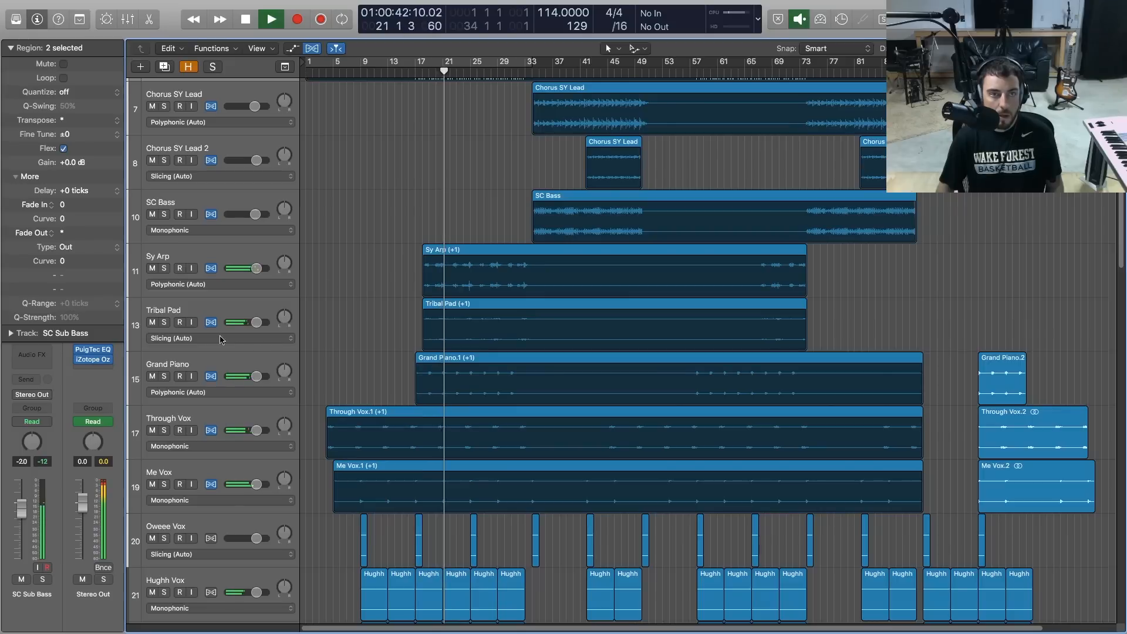
{"action": "left_click", "coordinate": [220, 338]}
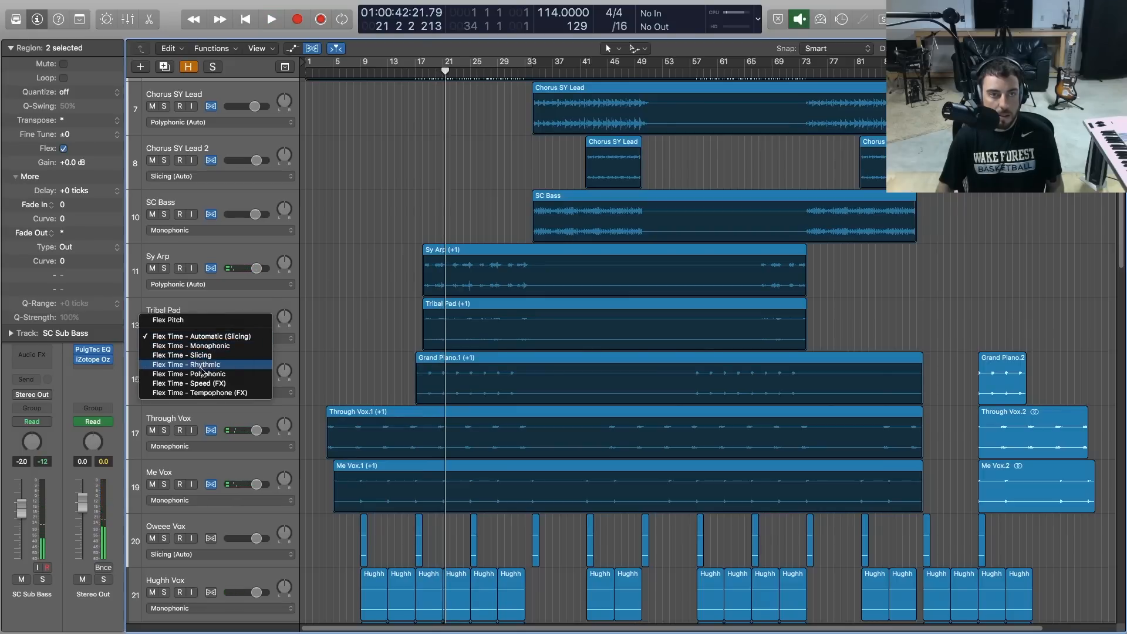
{"action": "left_click", "coordinate": [189, 373]}
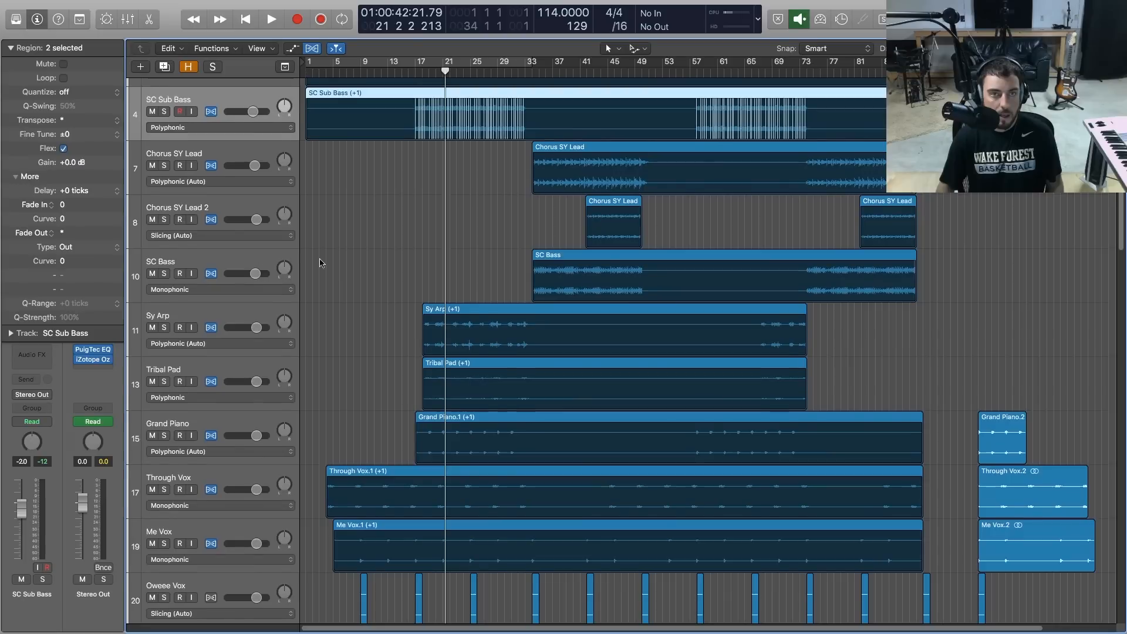
{"action": "left_click", "coordinate": [268, 18]}
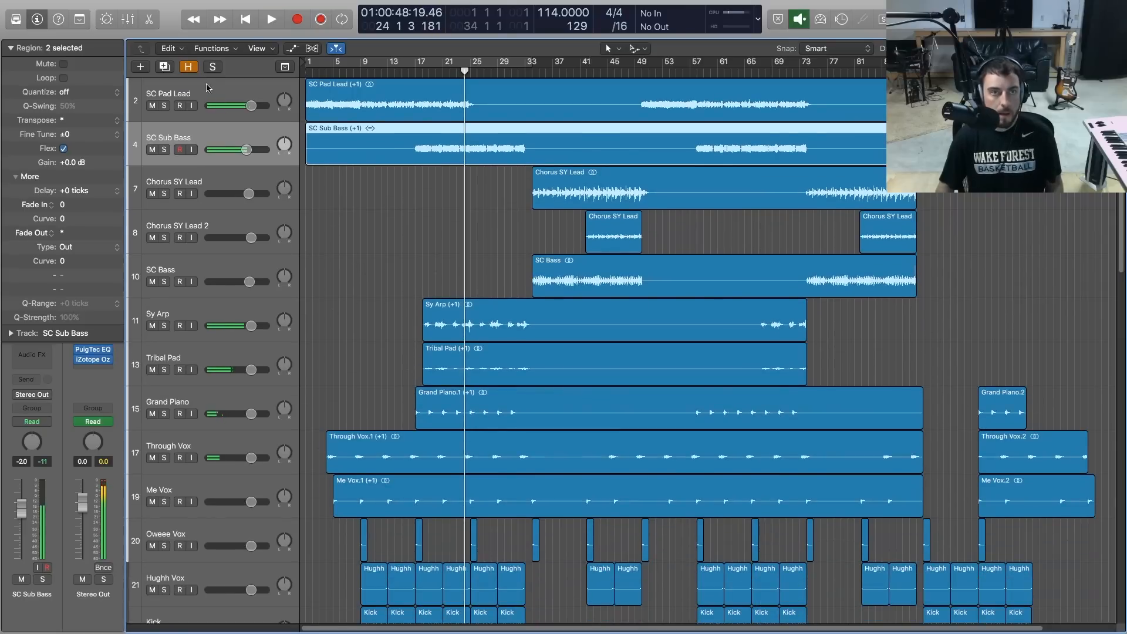
- Select all regions with Cmd+A and show flex settings on every track
{"action": "key", "text": "cmd+a"}
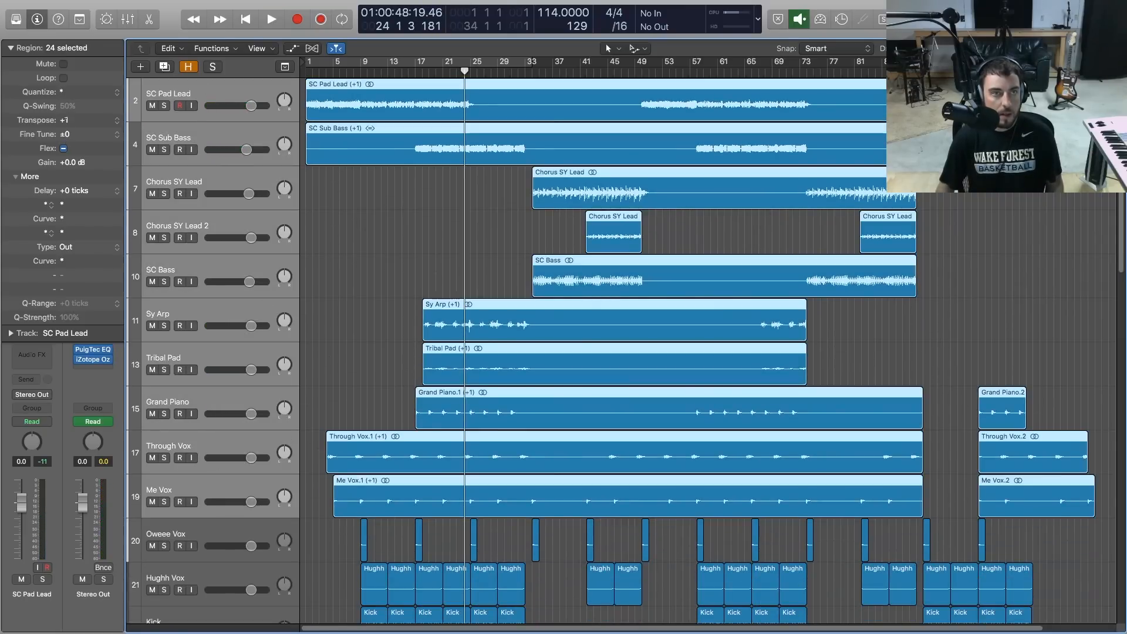
{"action": "left_click", "coordinate": [267, 18]}
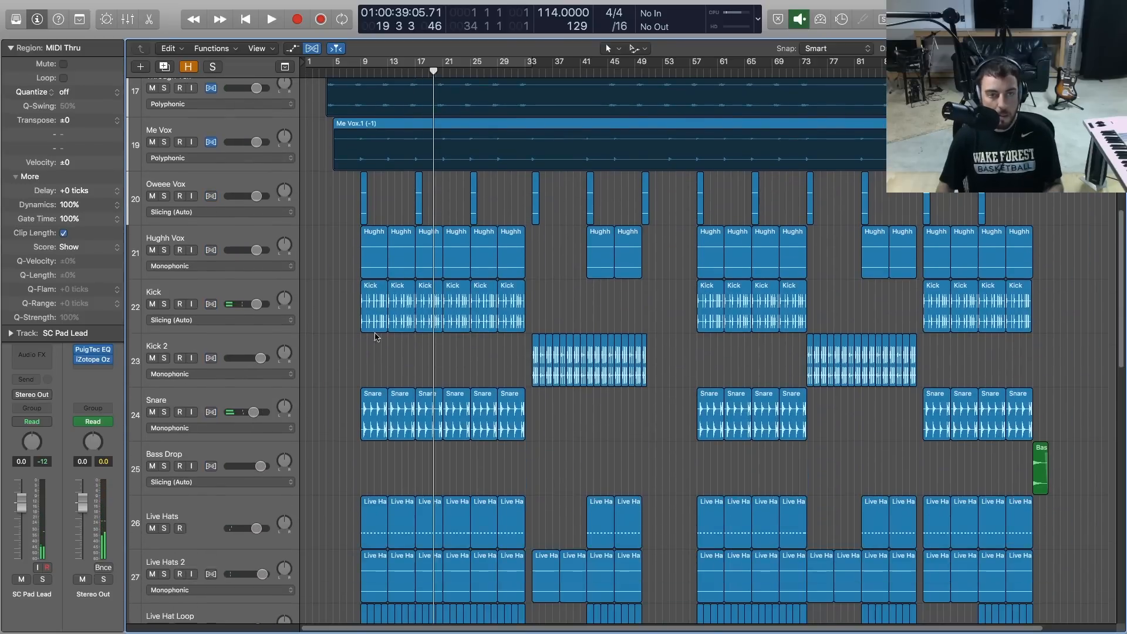
{"action": "scroll", "scroll_direction": "up", "scroll_amount": 3}
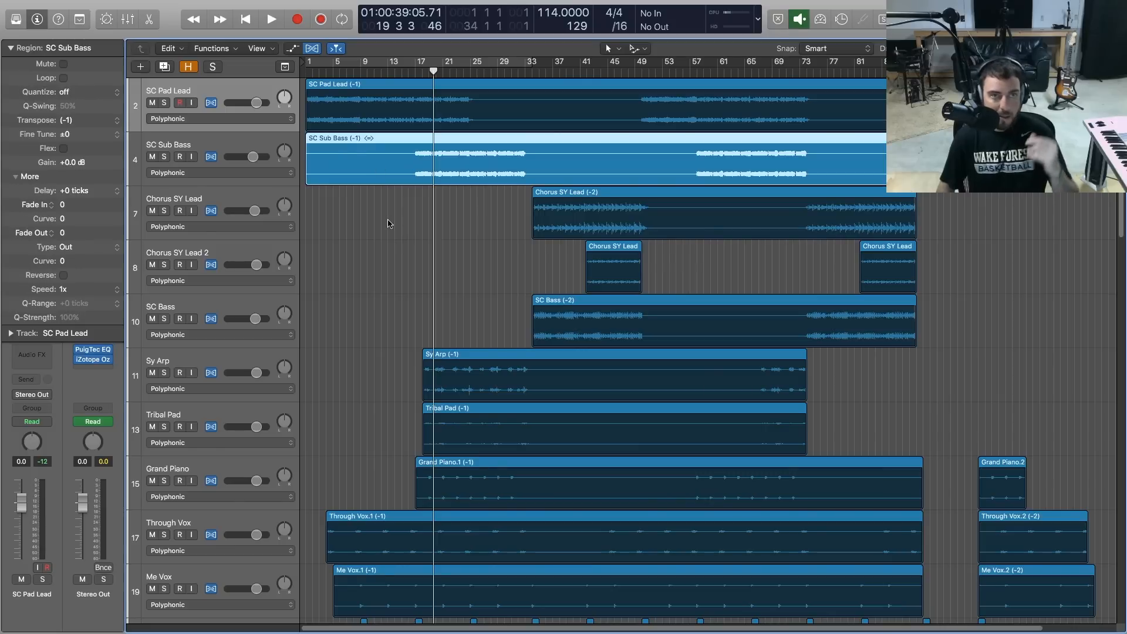
{"action": "mouse_move", "coordinate": [429, 239]}
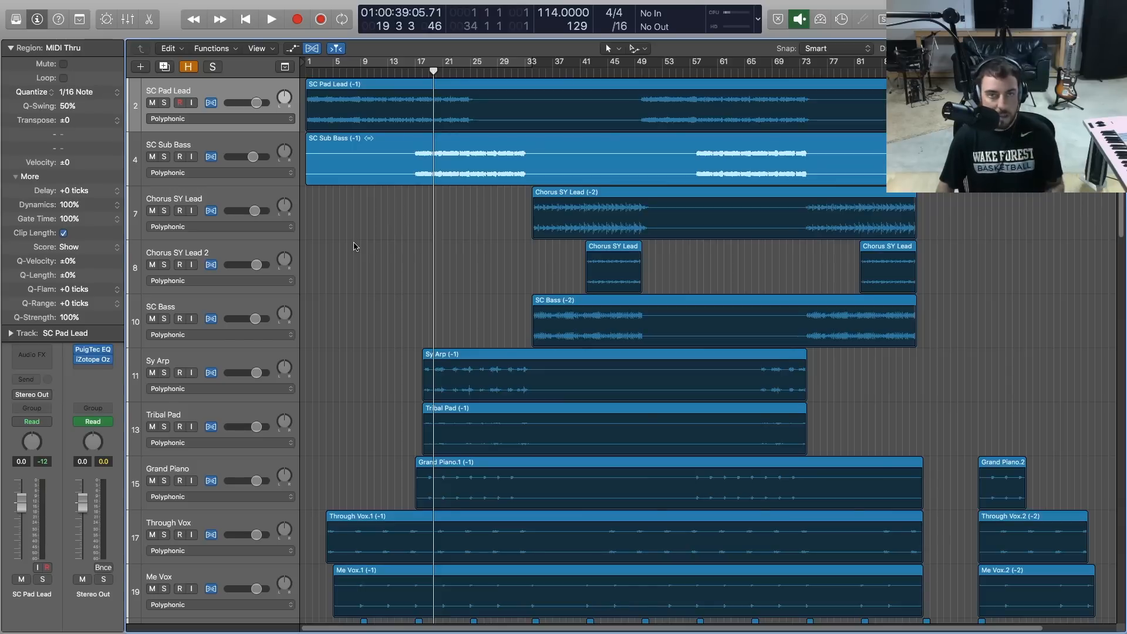
{"action": "mouse_move", "coordinate": [369, 215]}
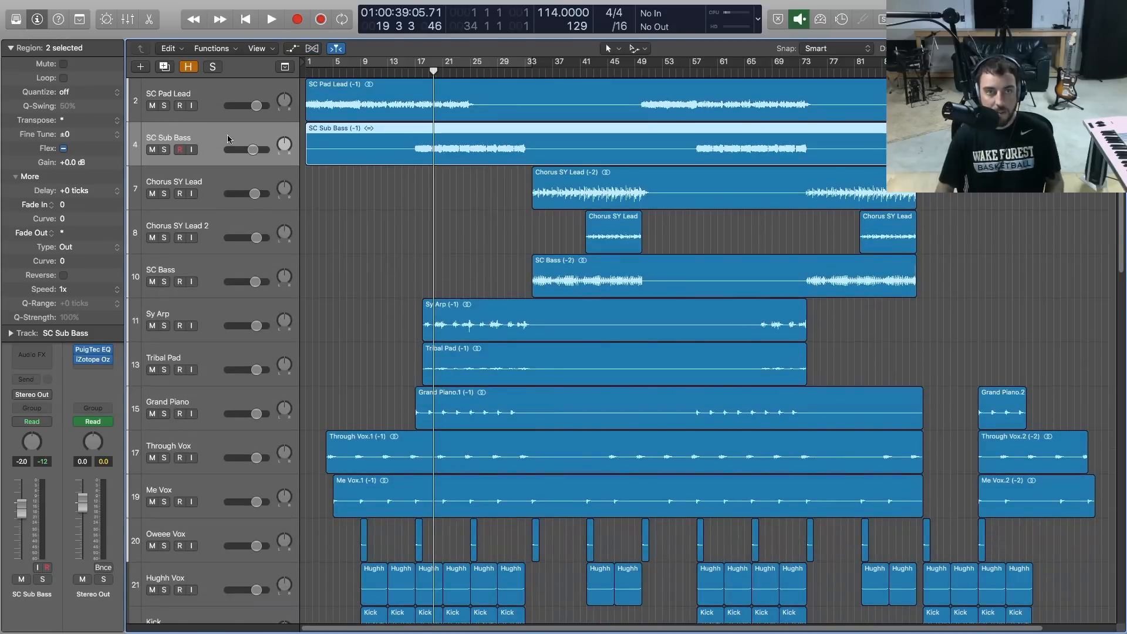
{"action": "mouse_move", "coordinate": [296, 186]}
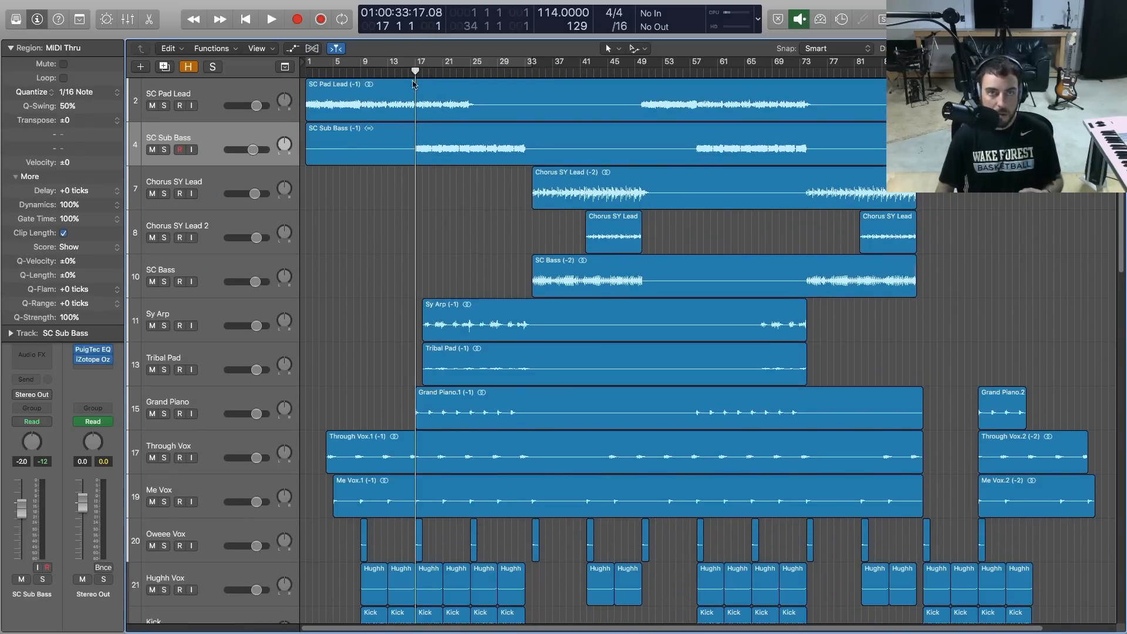
{"action": "mouse_move", "coordinate": [404, 204]}
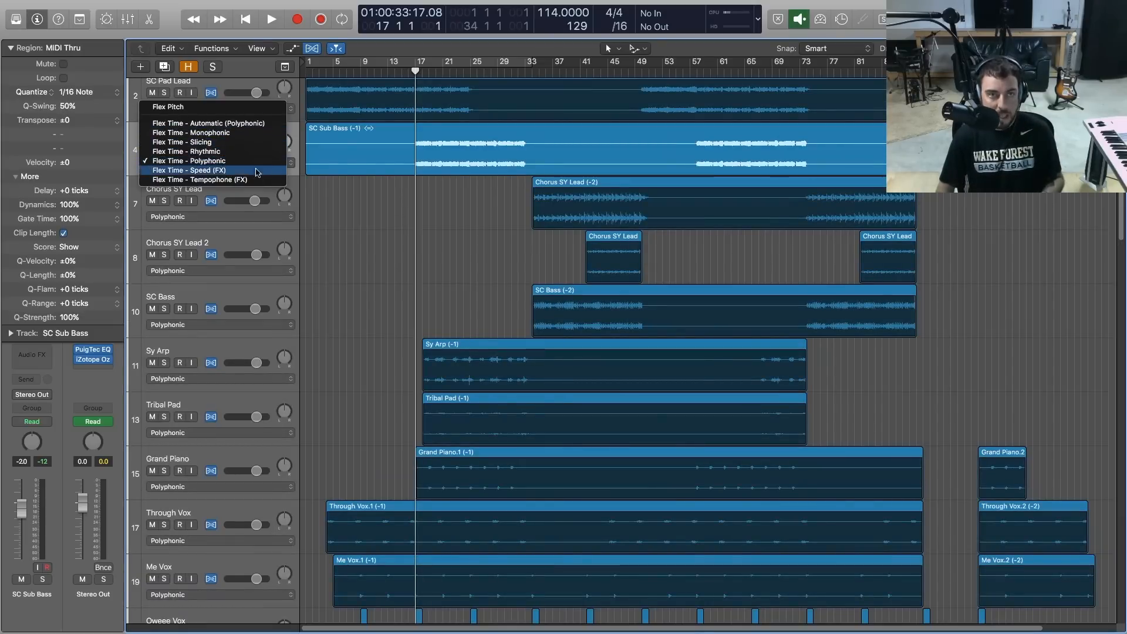
{"action": "mouse_move", "coordinate": [205, 151]}
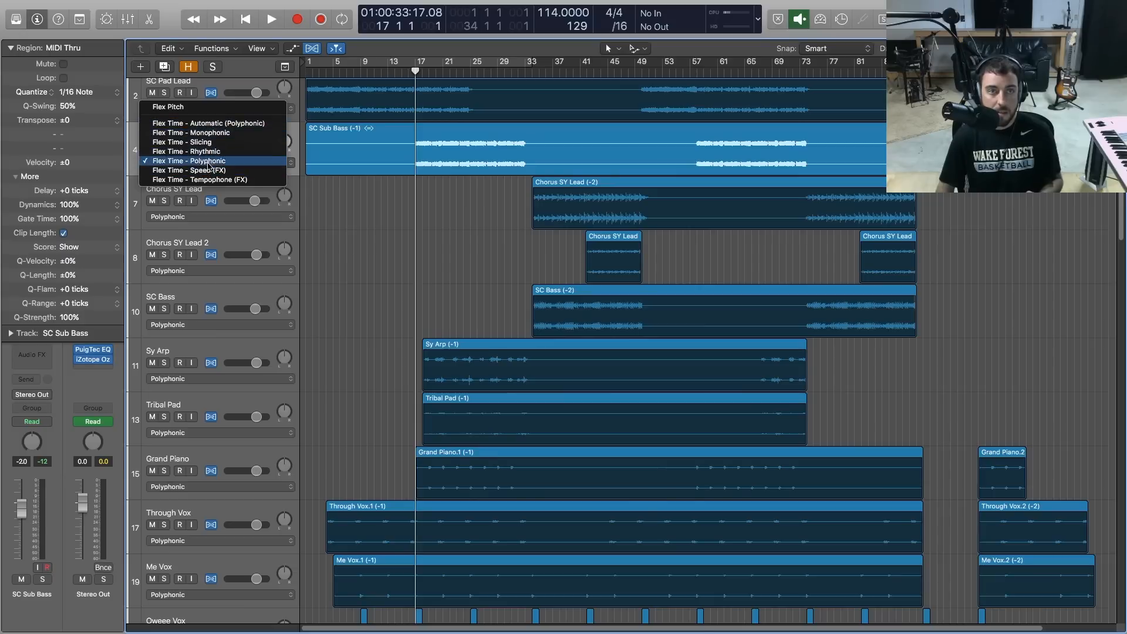
- Choose Flex Time – Polyphonic for SC Sub Bass
{"action": "left_click", "coordinate": [187, 161]}
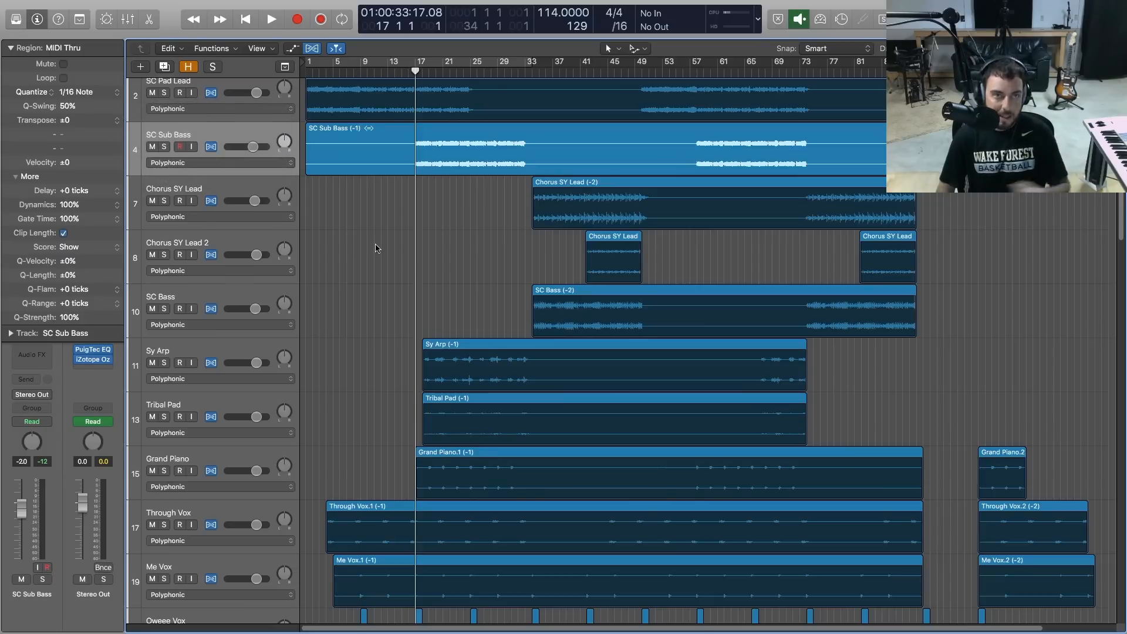